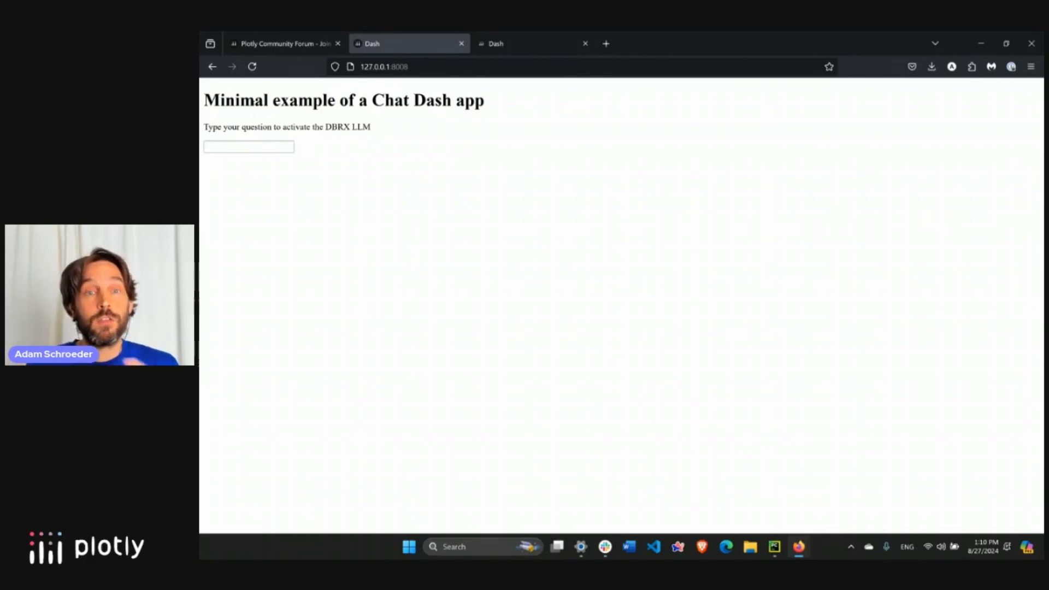
# - Ask the DBRX chat app 'what's the difference between plotly and dash?' and submit it
pyautogui.doubleClick(264, 100)
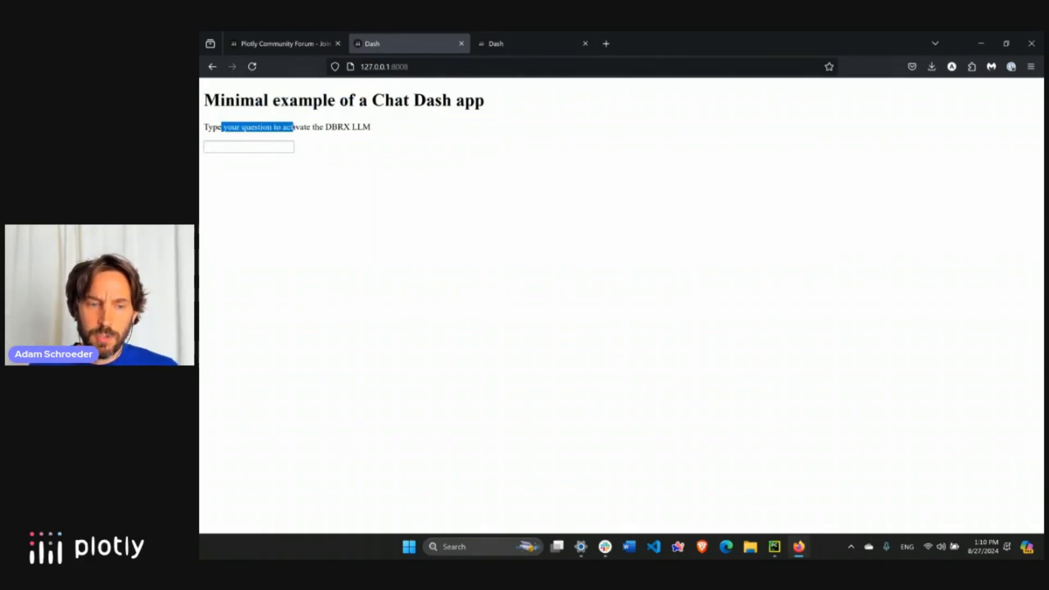
pyautogui.click(248, 147)
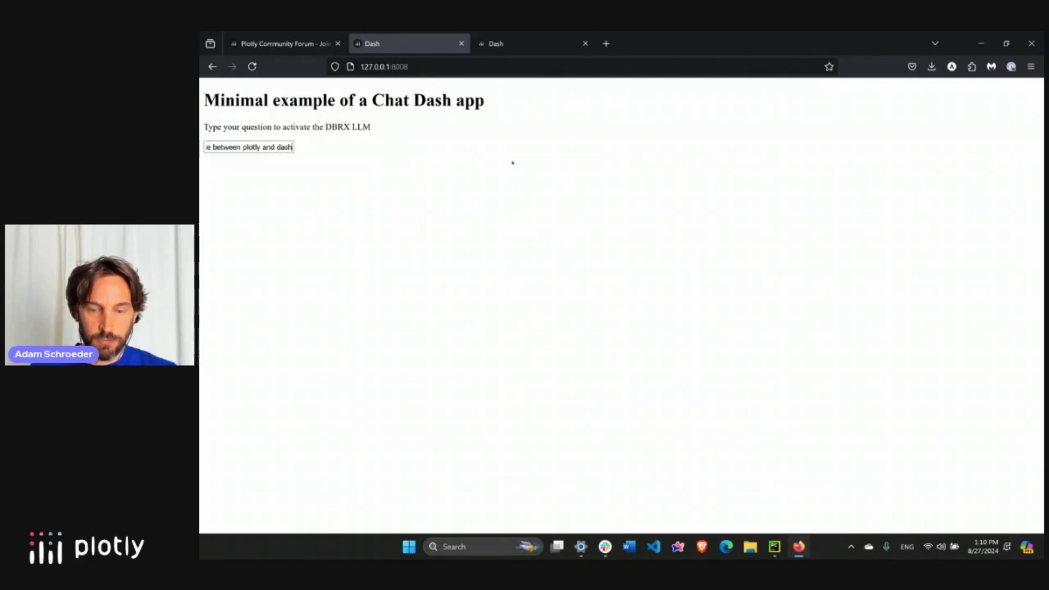
pyautogui.write('?')
pyautogui.press('Enter')
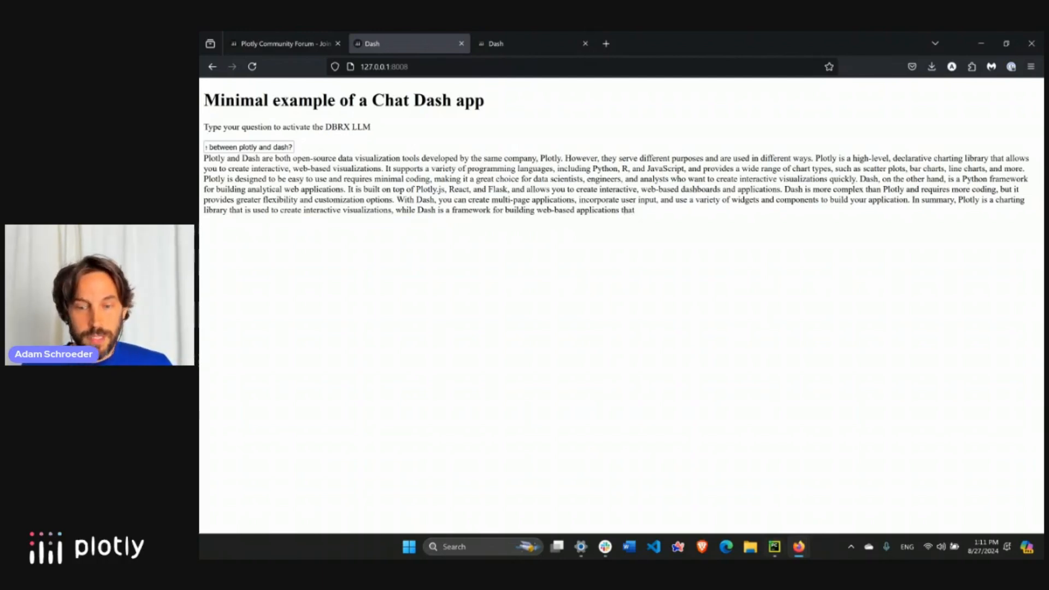
# - Switch to chat-app.py in PyCharm and scroll through the imports, dotenv loading and OpenAI client
pyautogui.click(773, 547)
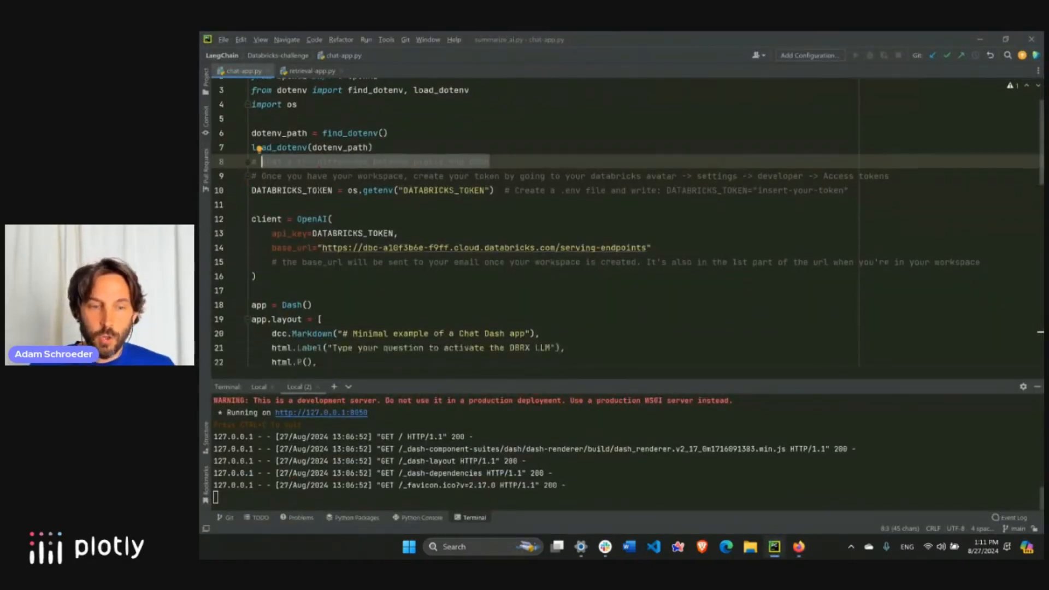
pyautogui.scroll(-3)
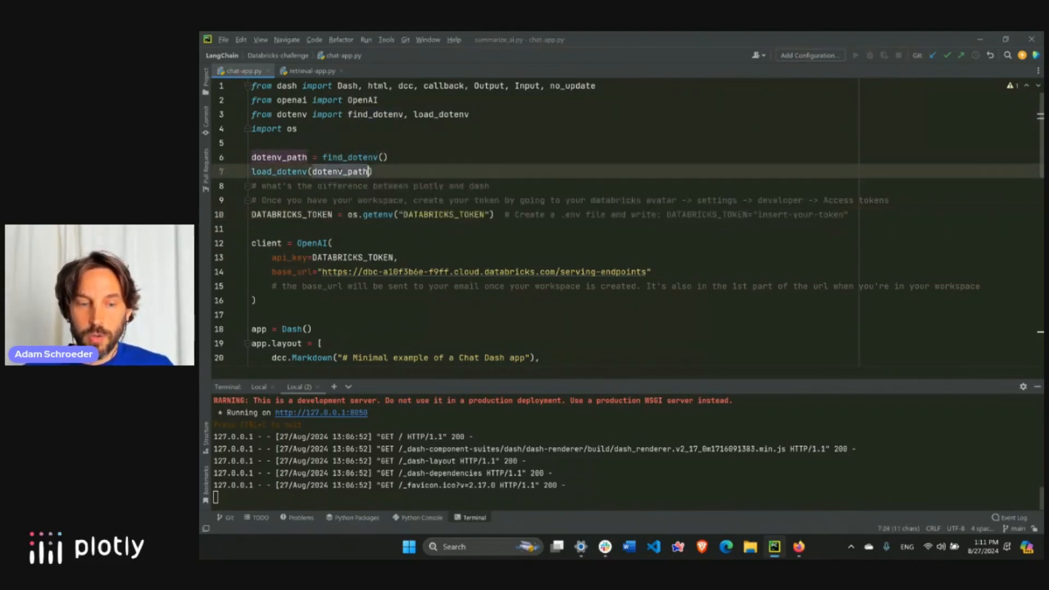
pyautogui.scroll(-3)
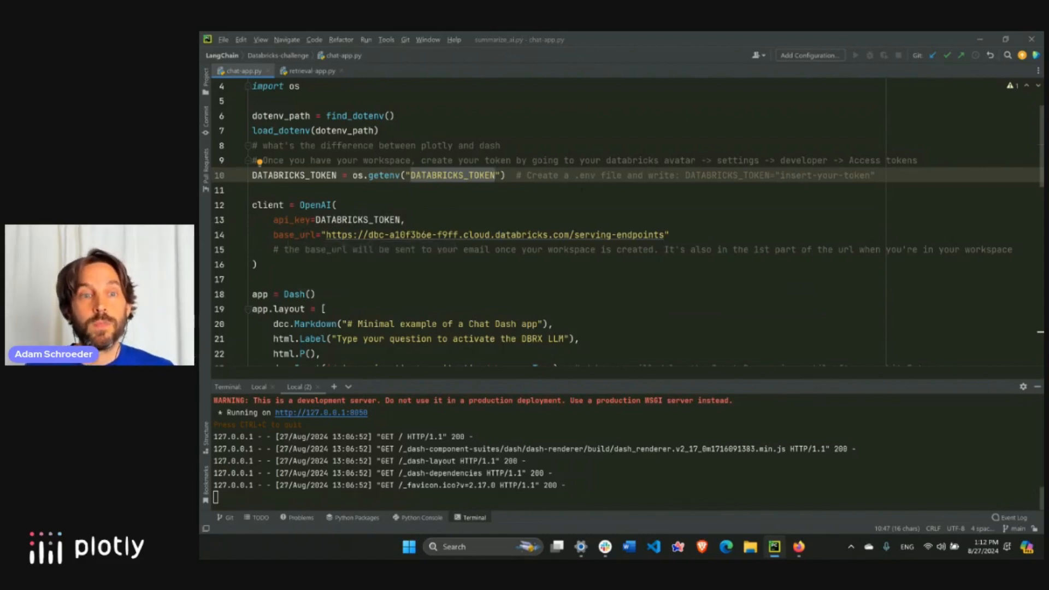
pyautogui.scroll(-3)
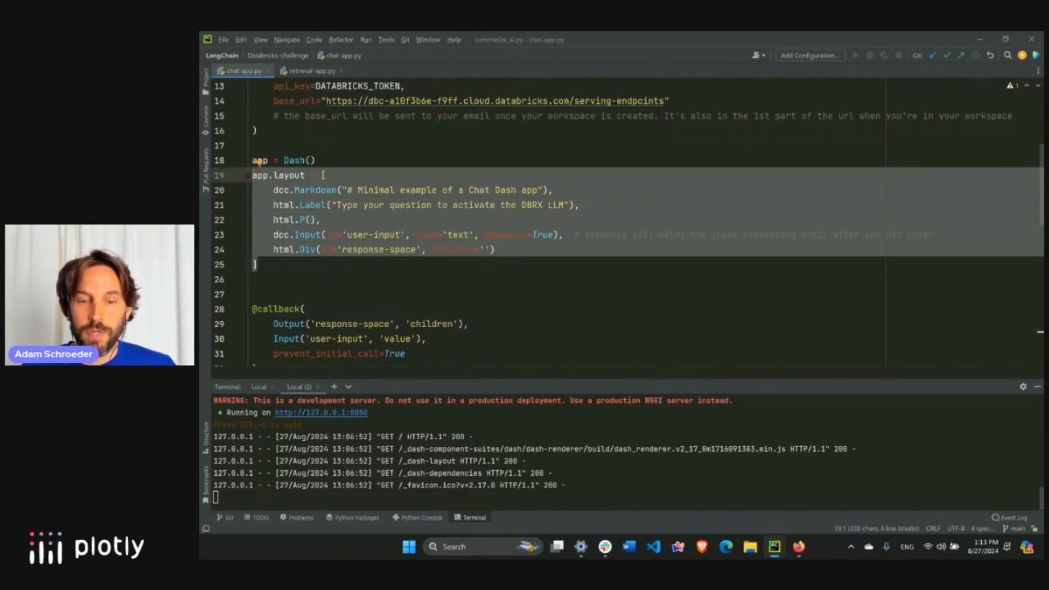
pyautogui.moveTo(797, 547)
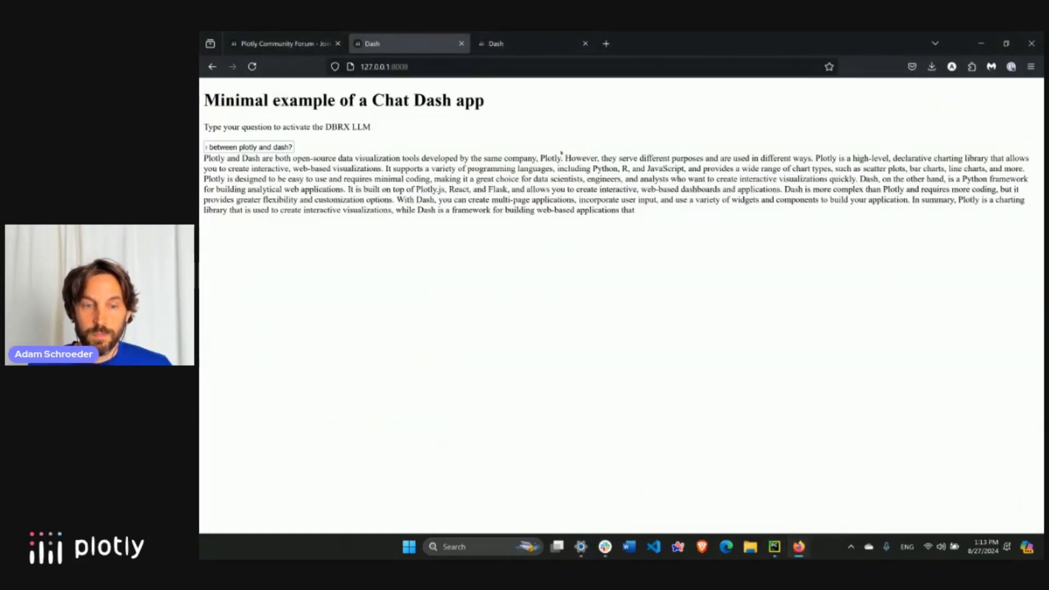
pyautogui.moveTo(298, 99); pyautogui.dragTo(485, 99)
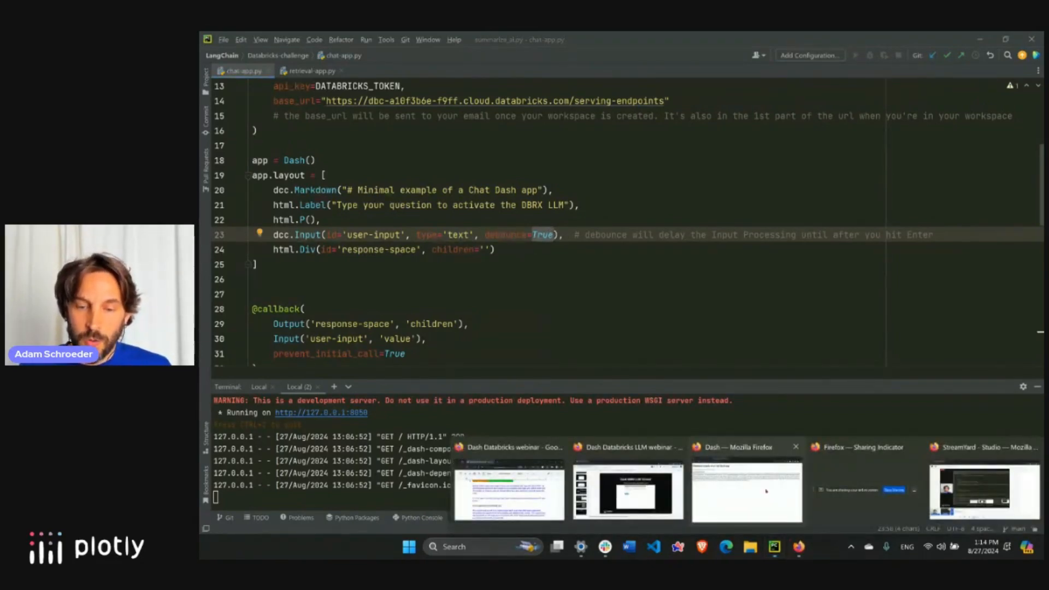
pyautogui.click(746, 490)
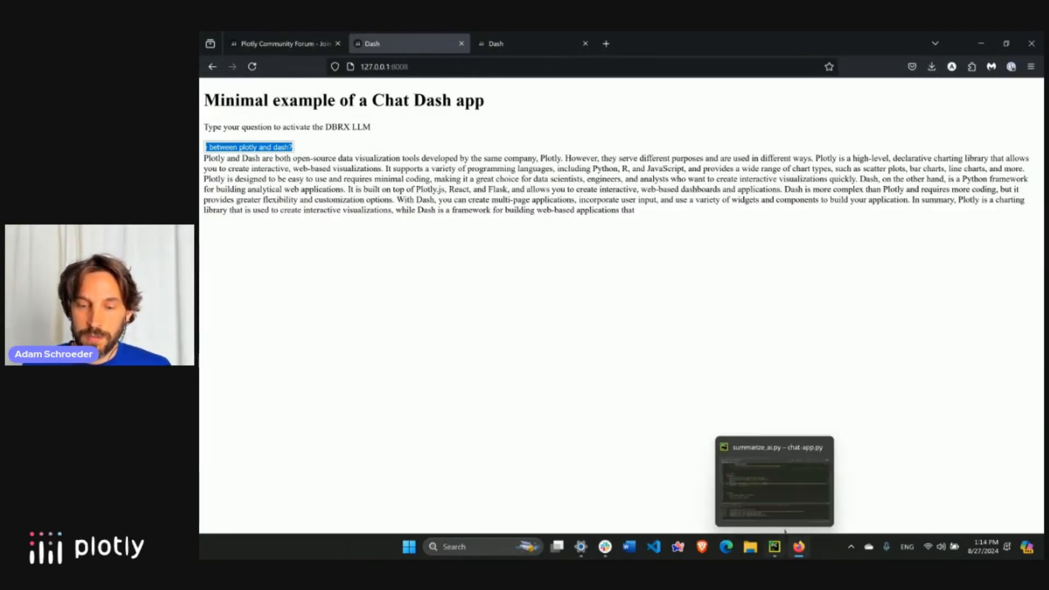
pyautogui.moveTo(759, 405)
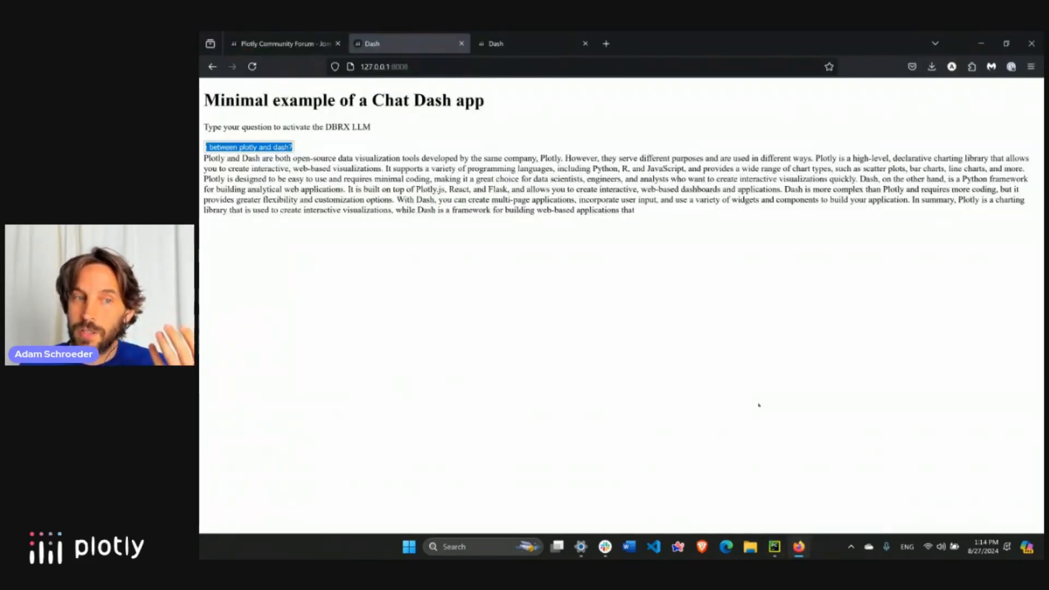
pyautogui.moveTo(774, 548)
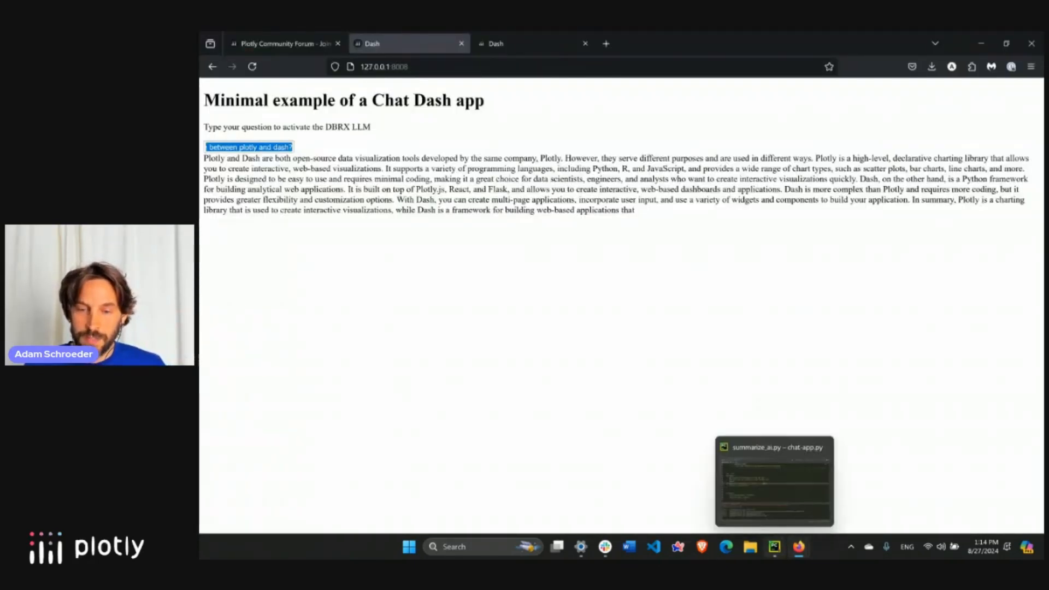
pyautogui.click(774, 487)
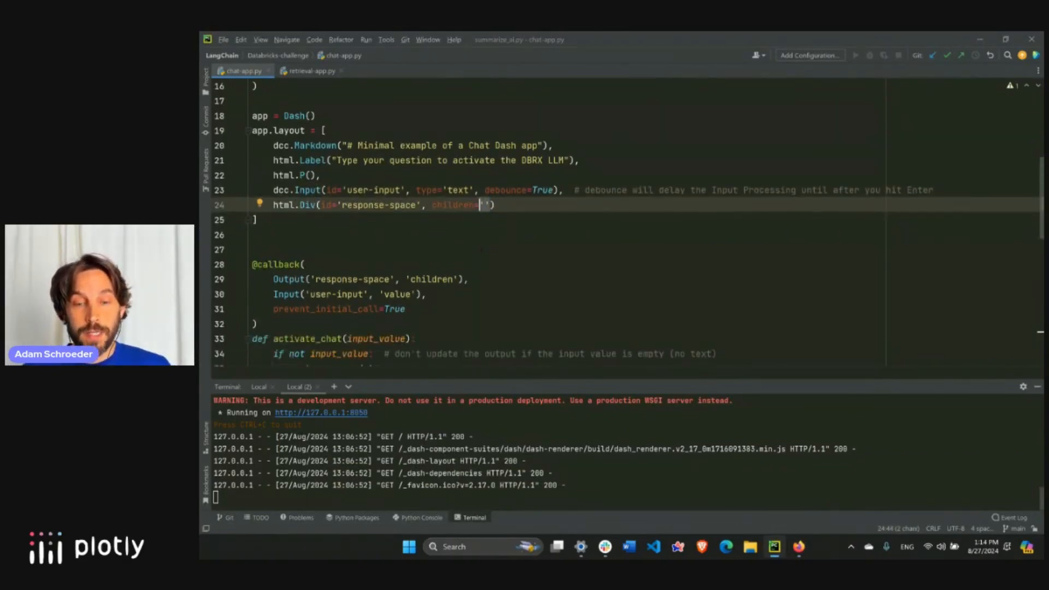
pyautogui.scroll(-3)
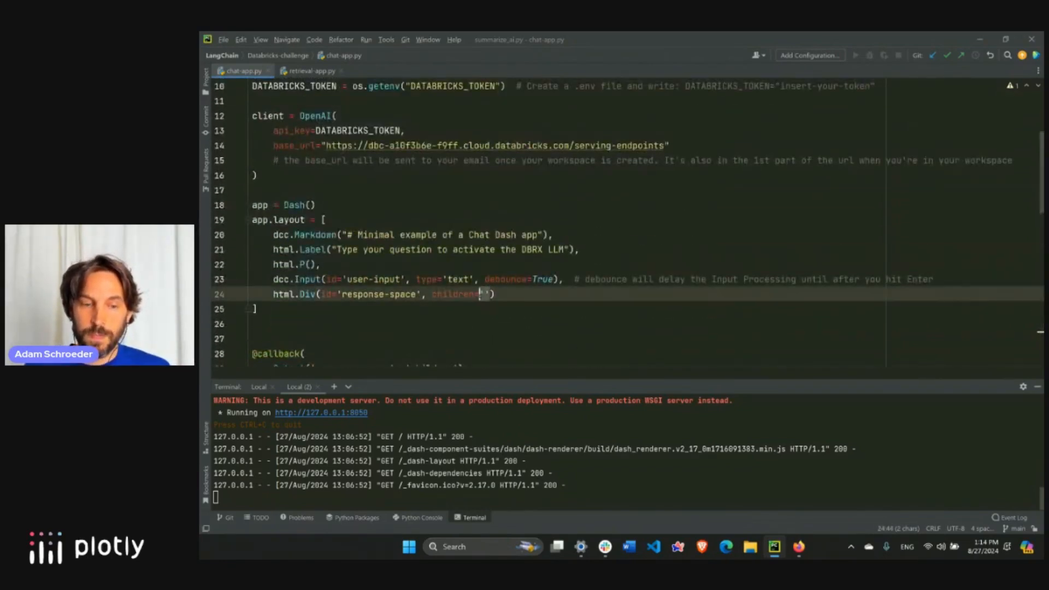
pyautogui.scroll(-3)
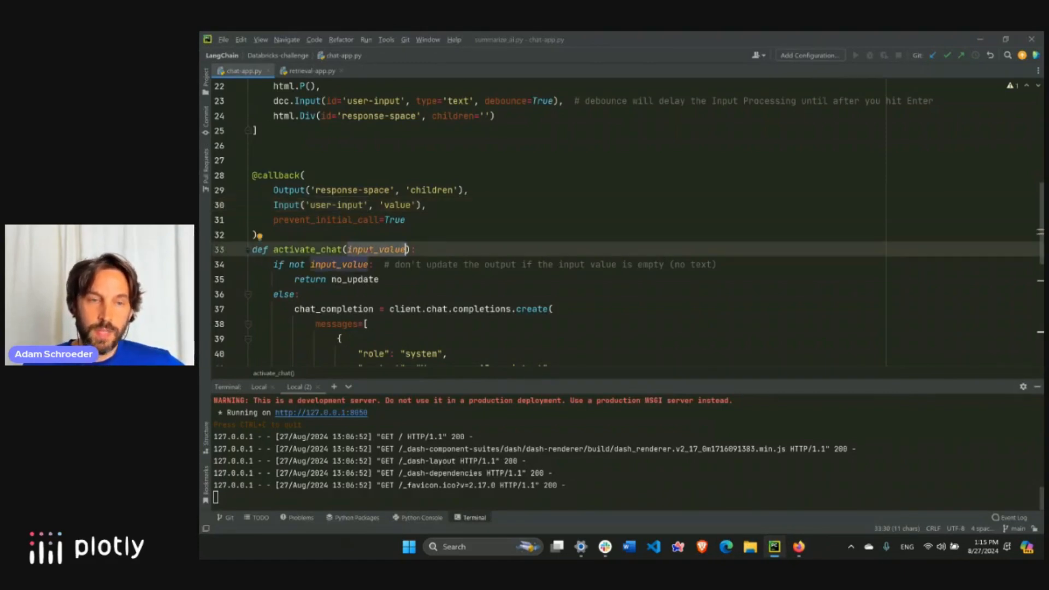
pyautogui.scroll(-3)
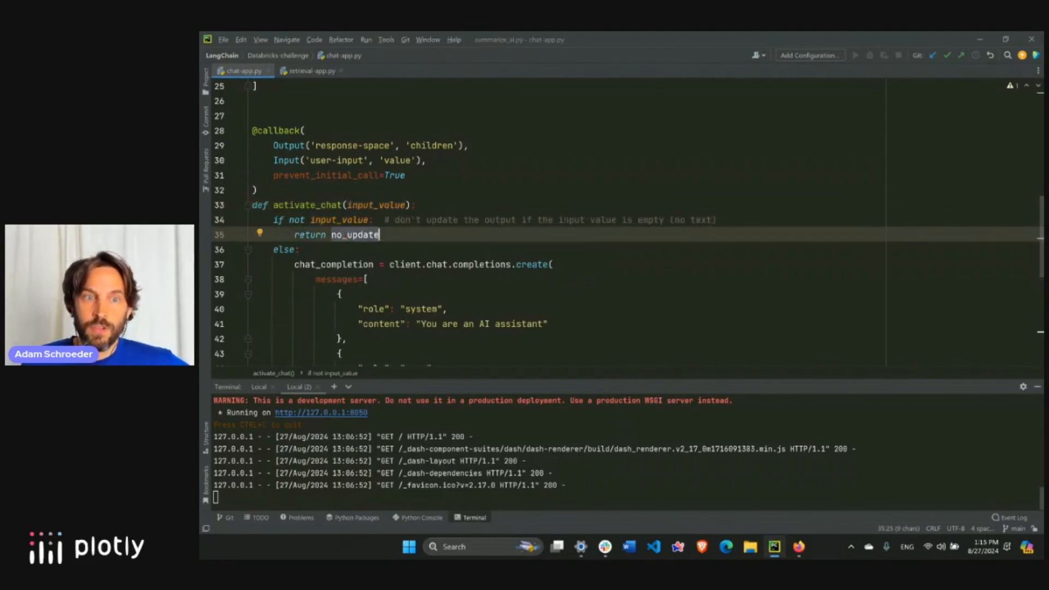
pyautogui.scroll(-3)
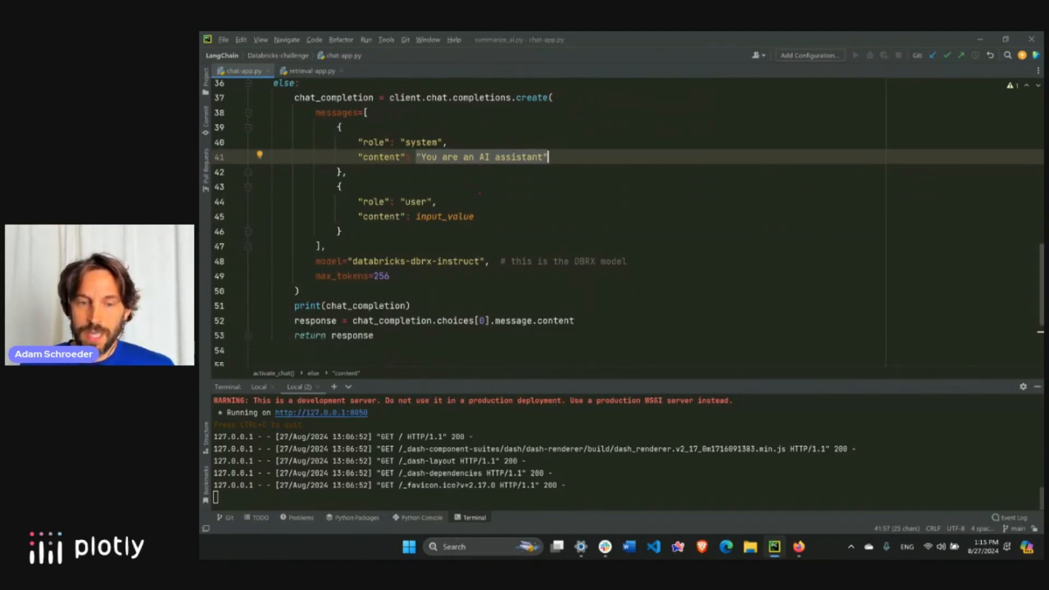
# - Scroll through the activate_chat callback while reviewing the printed chat_completion in the terminal
pyautogui.scroll(-3)
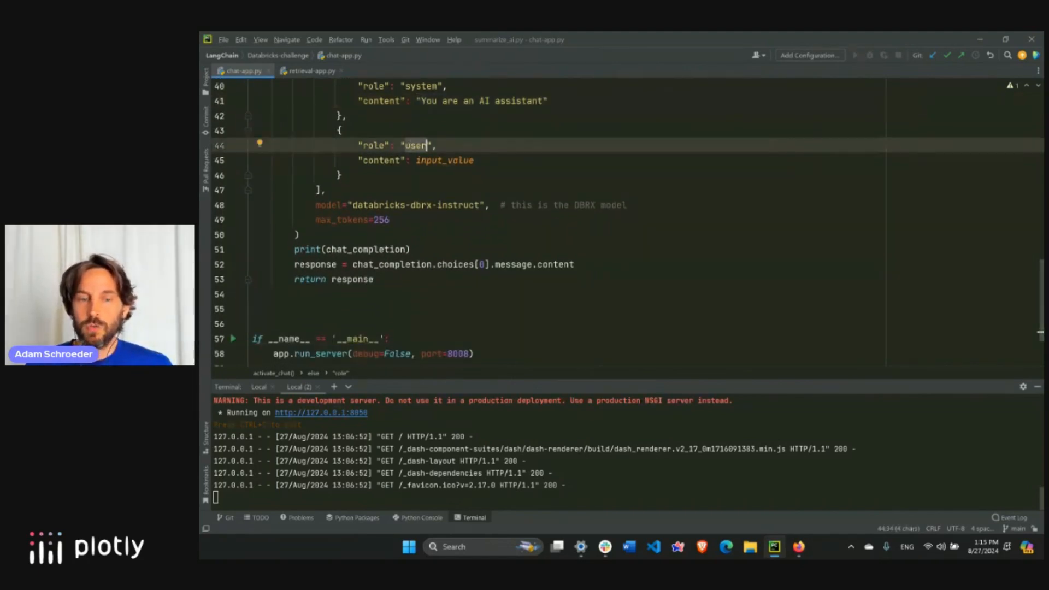
pyautogui.moveTo(444, 160)
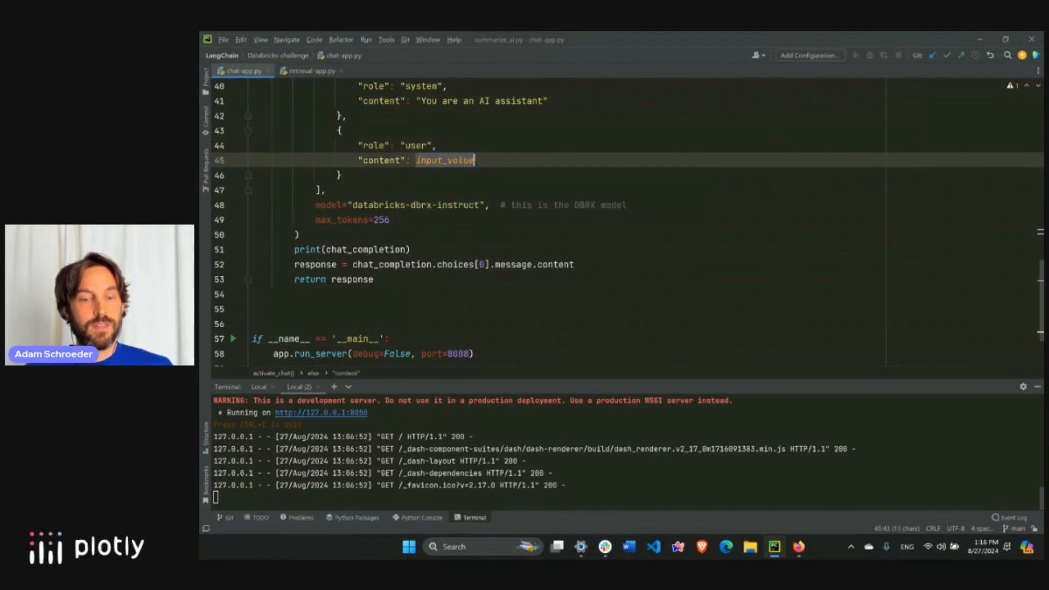
pyautogui.moveTo(445, 159)
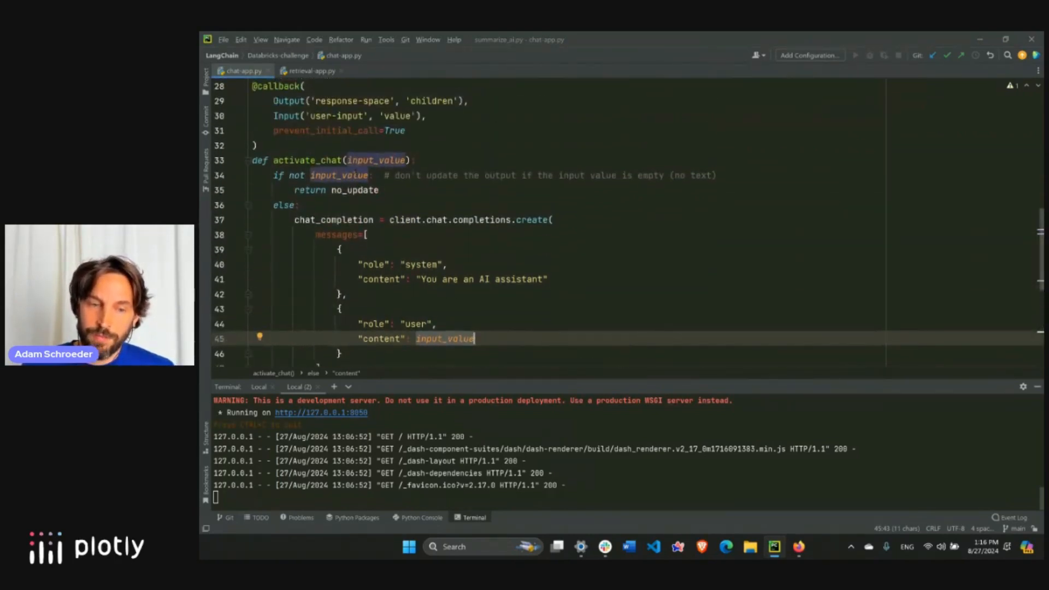
pyautogui.scroll(-3)
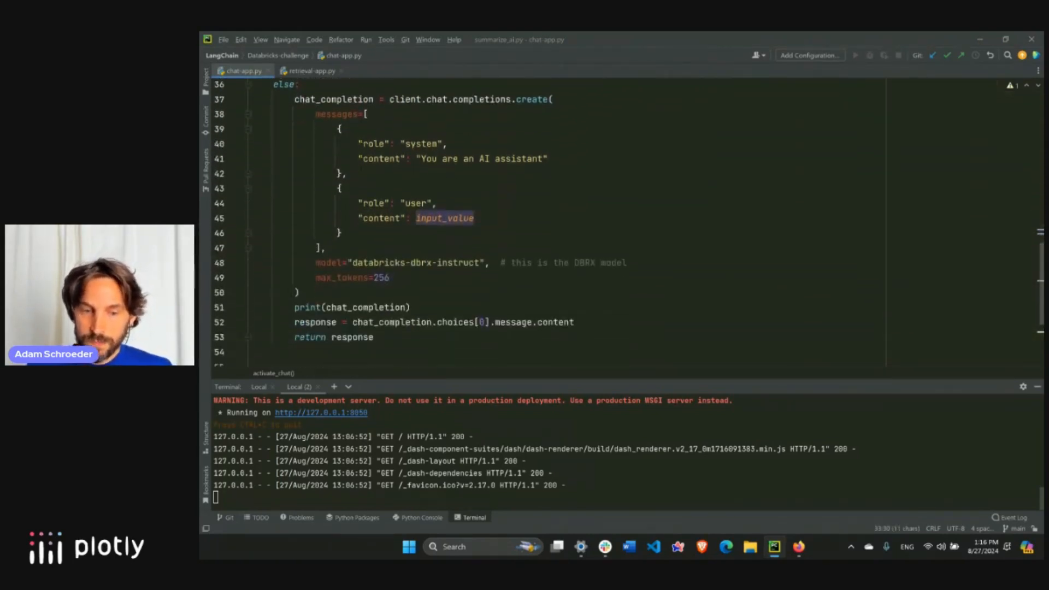
pyautogui.scroll(-3)
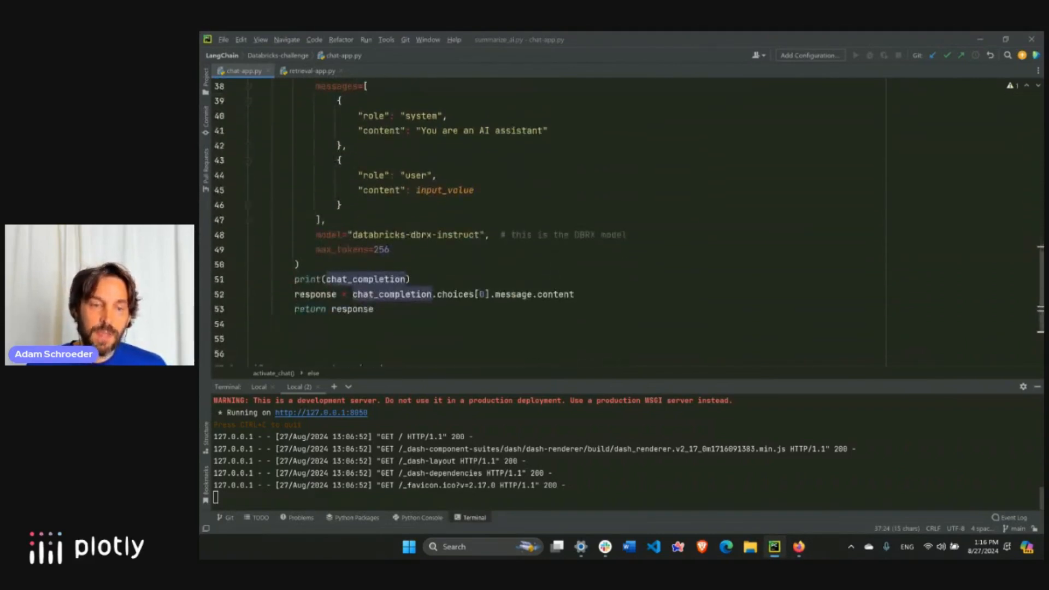
pyautogui.scroll(-3)
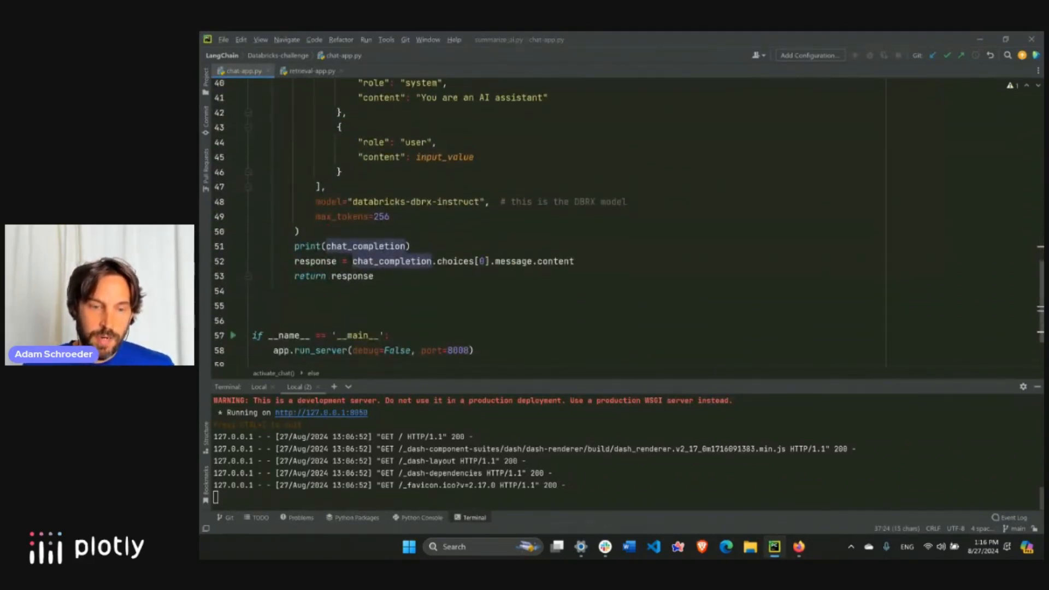
pyautogui.scroll(-3)
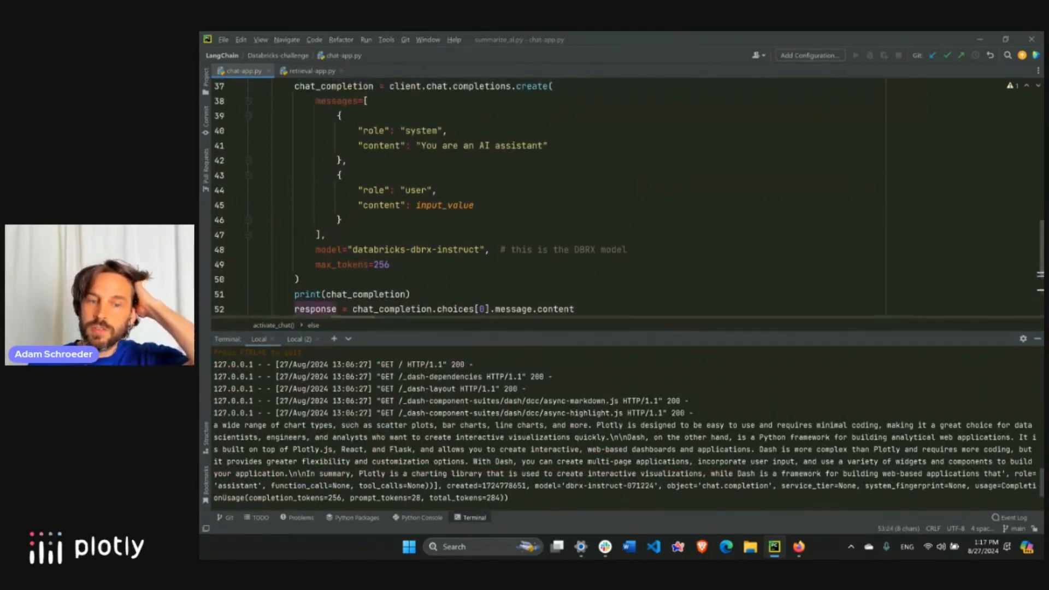
pyautogui.scroll(3)
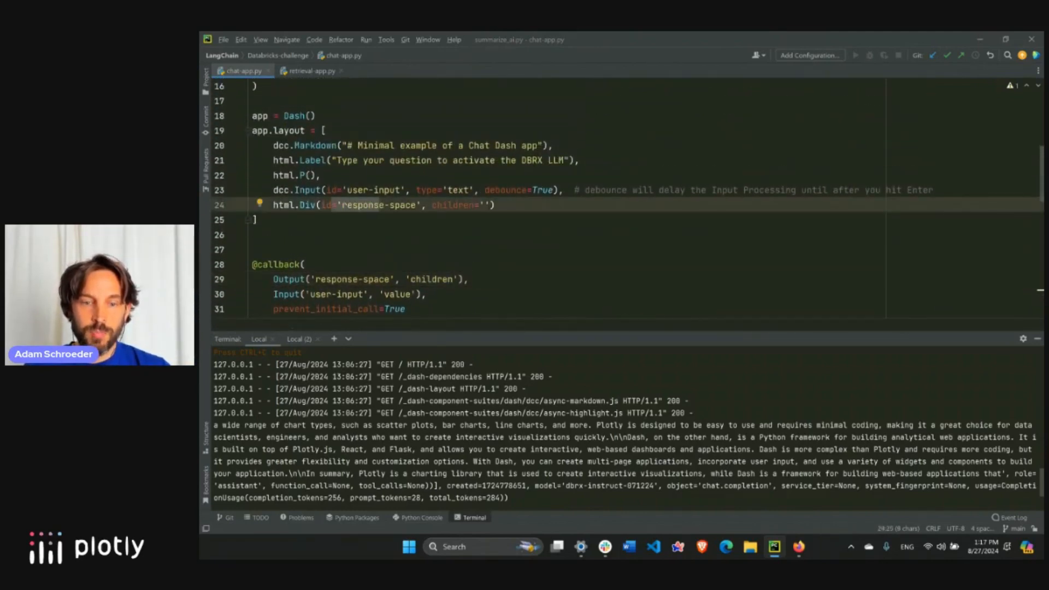
# - Replace the response-space Div's empty children string with response on line 24
pyautogui.write('response')
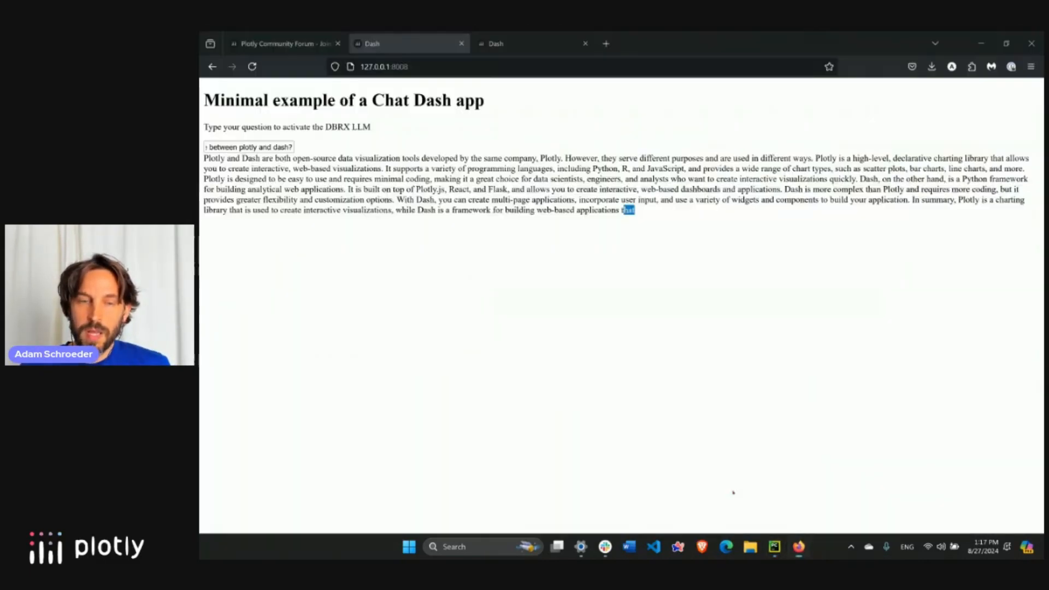
pyautogui.moveTo(686, 220)
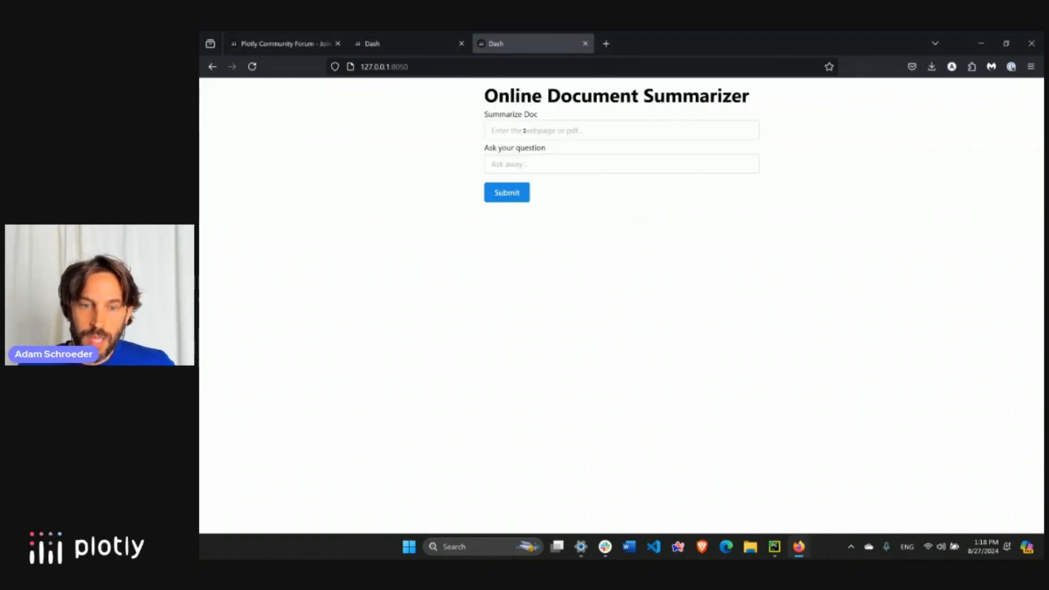
# - Open retrieval-app.py and scroll through update_output and the RAG section
pyautogui.click(622, 164)
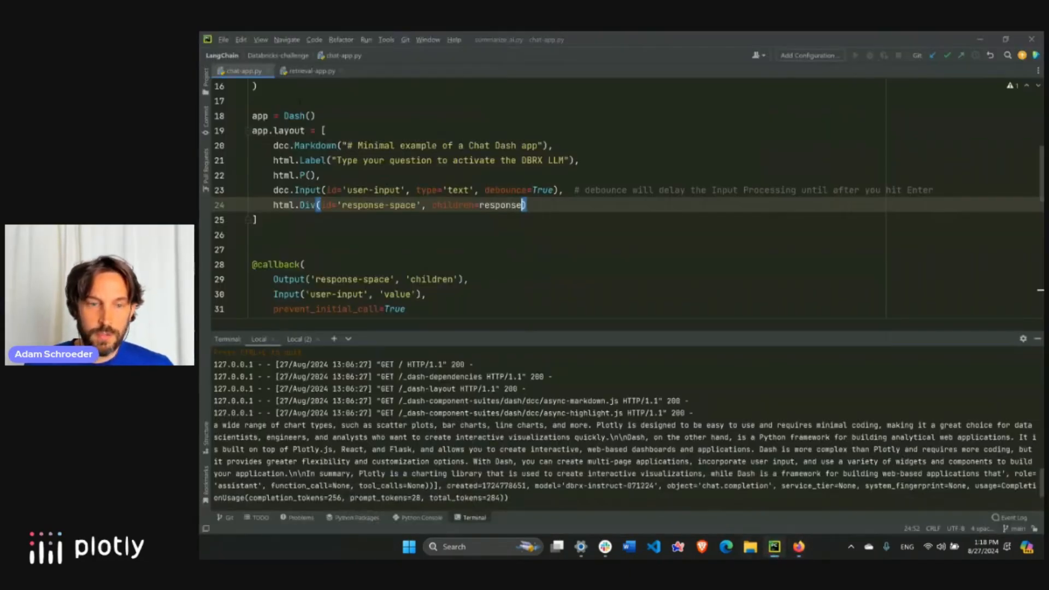
pyautogui.click(311, 71)
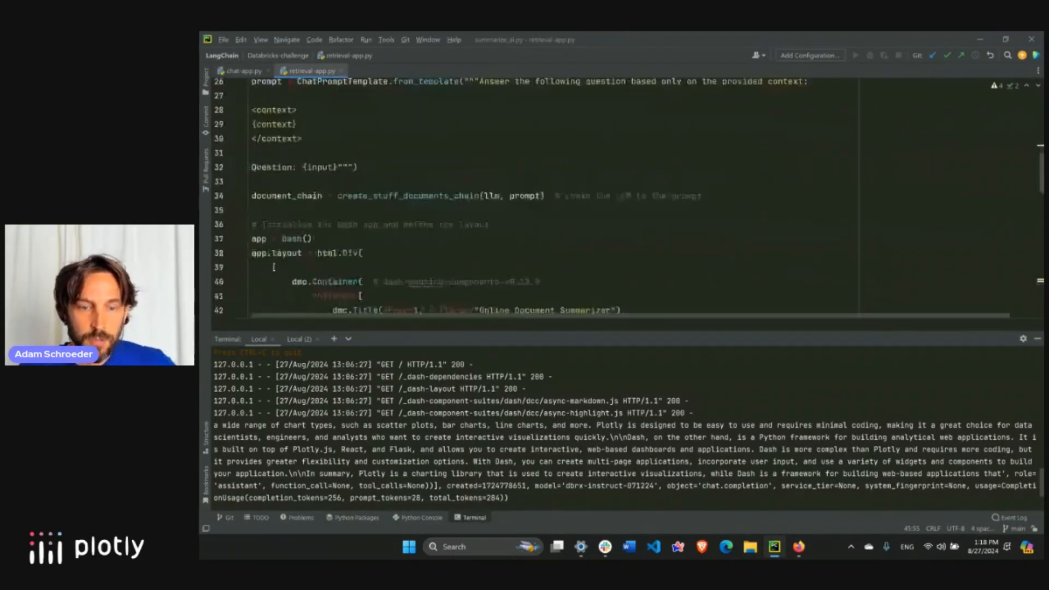
pyautogui.scroll(-3)
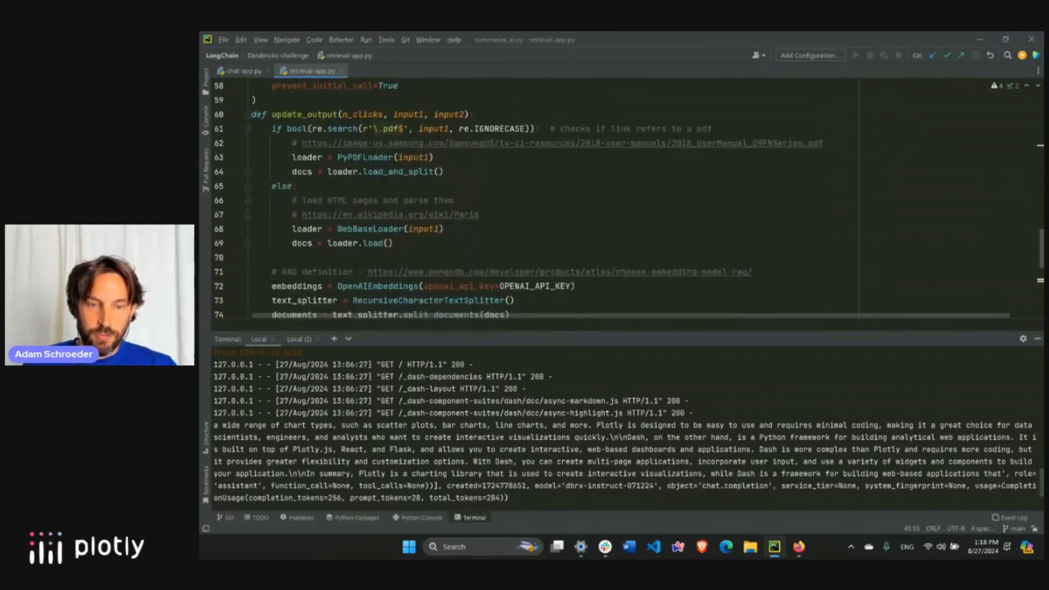
pyautogui.scroll(-3)
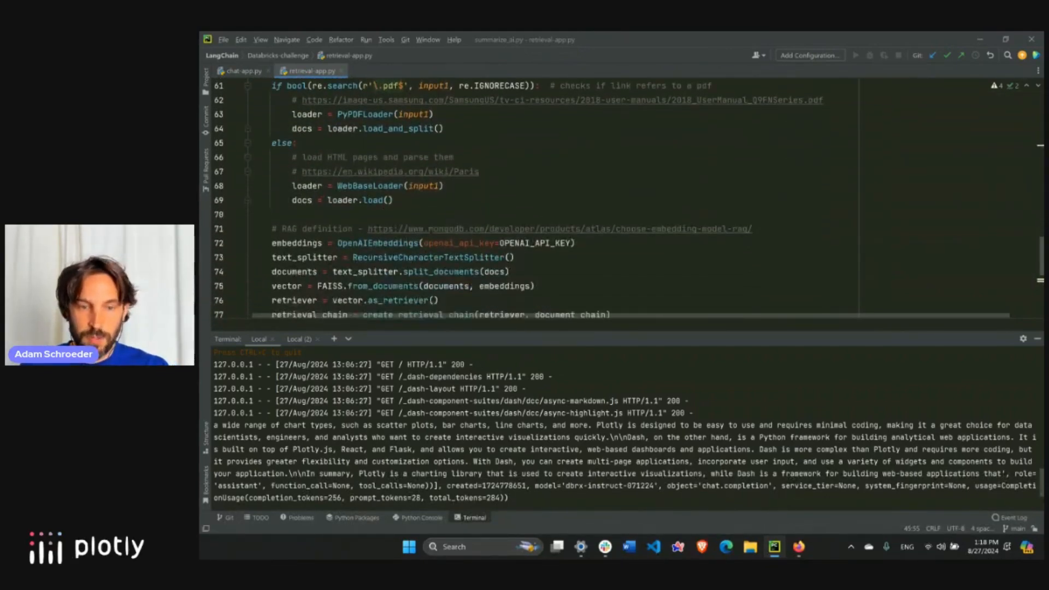
pyautogui.scroll(-3)
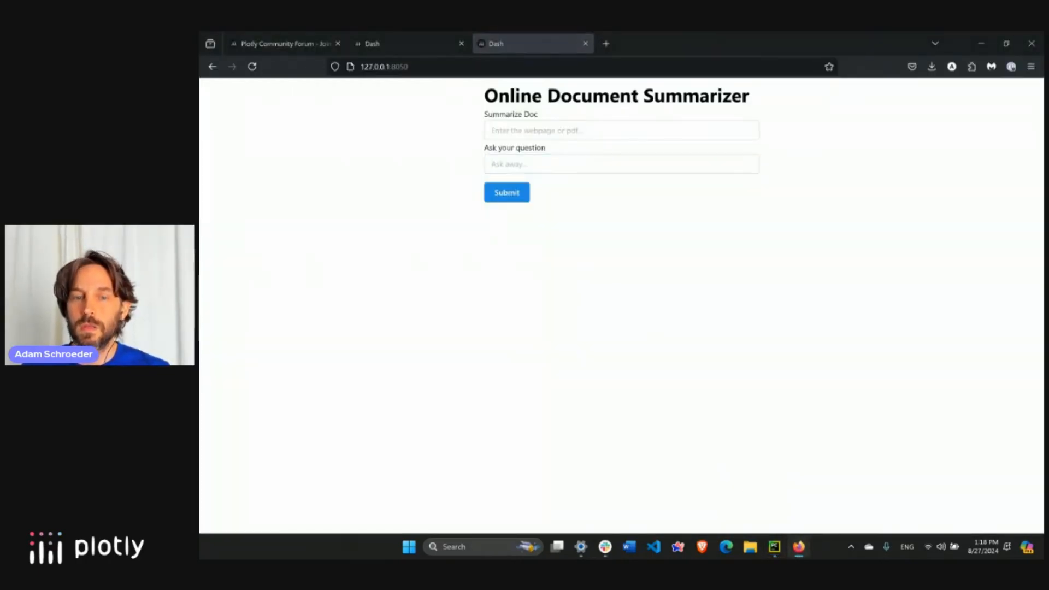
pyautogui.click(622, 130)
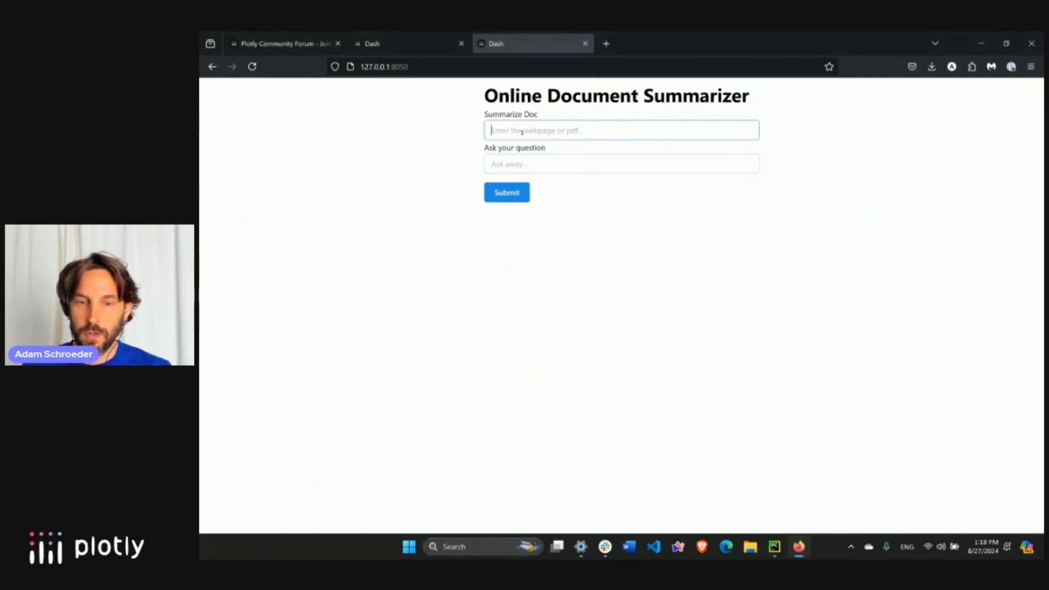
pyautogui.write('https://en.wikipedia.org/wiki/Paris')
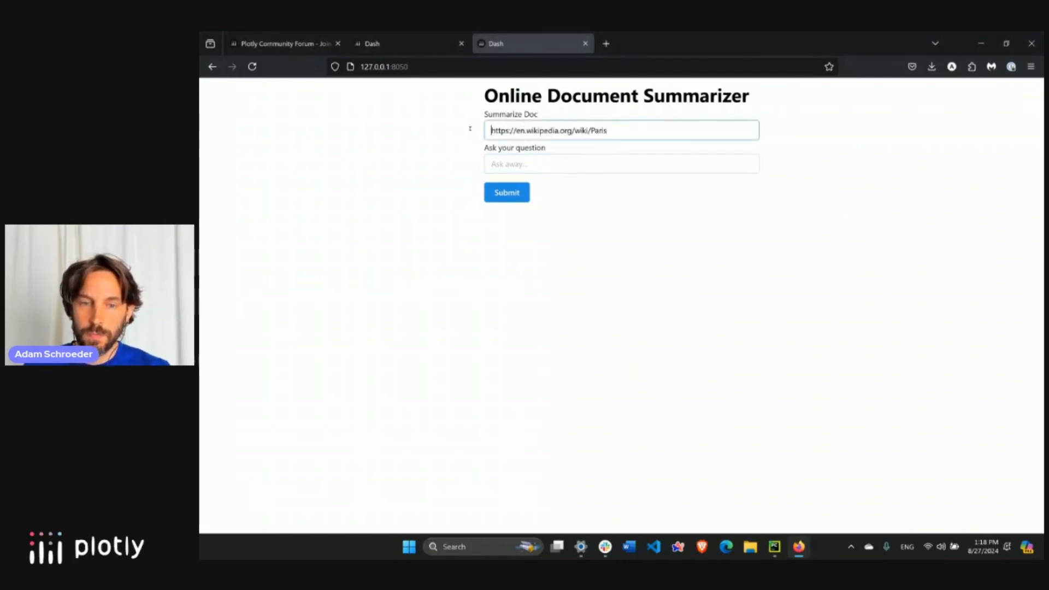
pyautogui.click(622, 164)
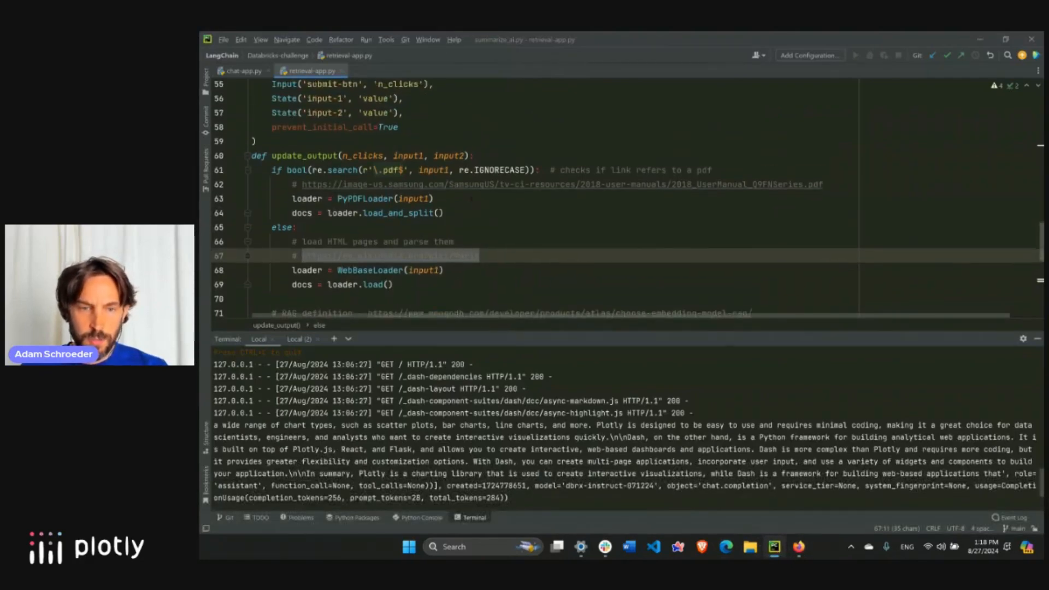
pyautogui.scroll(-3)
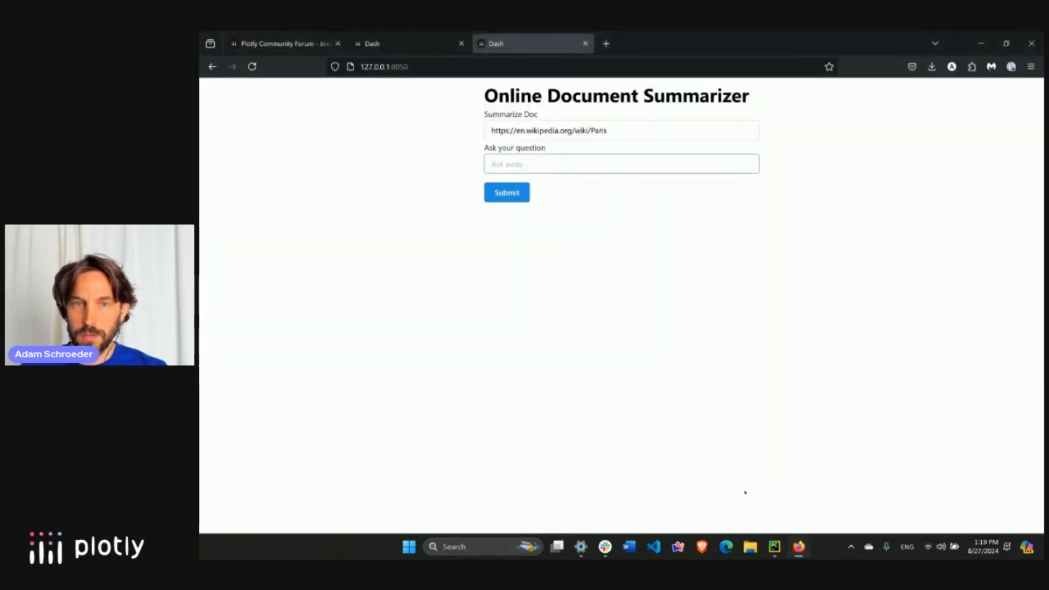
pyautogui.write('What was Paris architecture like in the 19th century?')
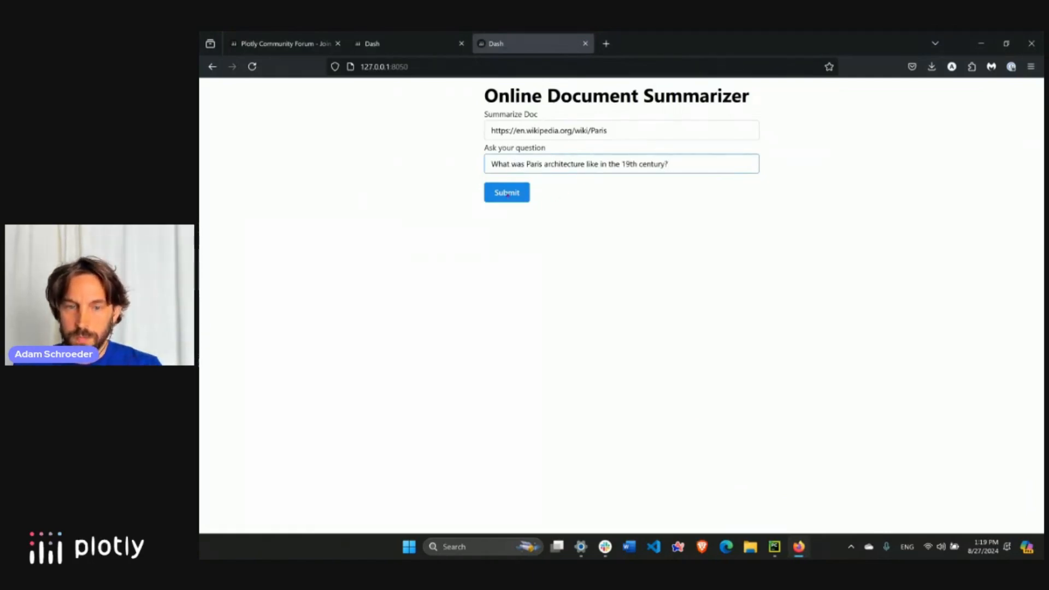
pyautogui.click(507, 193)
pyautogui.write('How can I fix my remote control?')
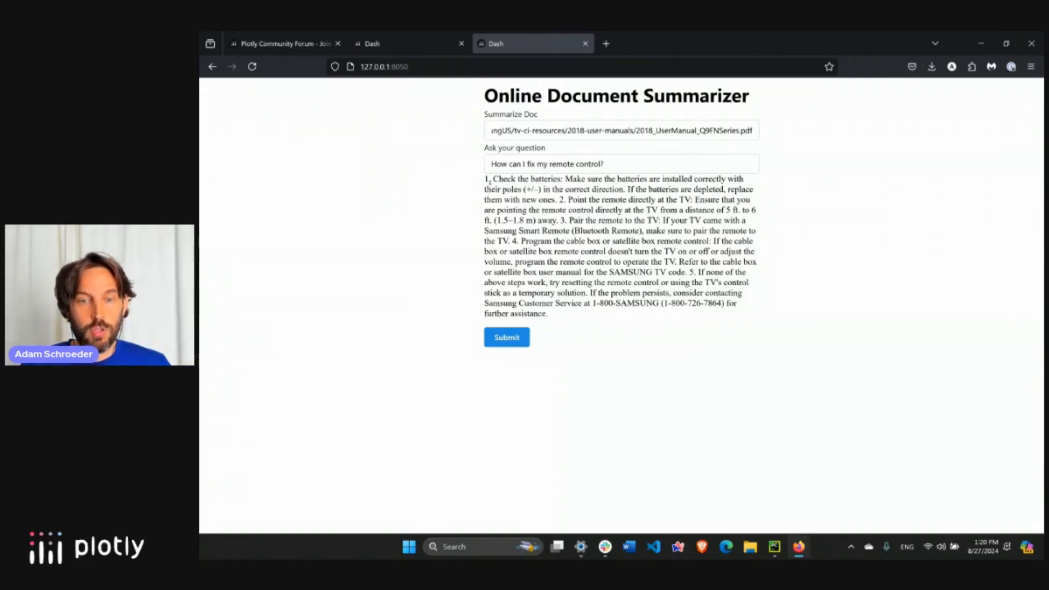
pyautogui.moveTo(489, 179); pyautogui.dragTo(563, 178)
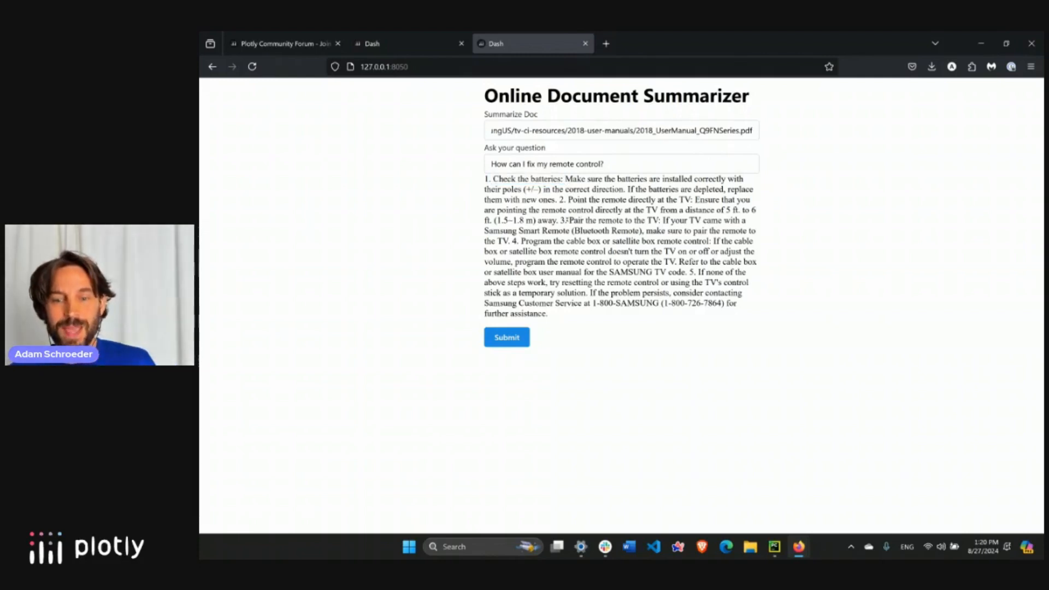
pyautogui.moveTo(566, 220); pyautogui.dragTo(645, 220)
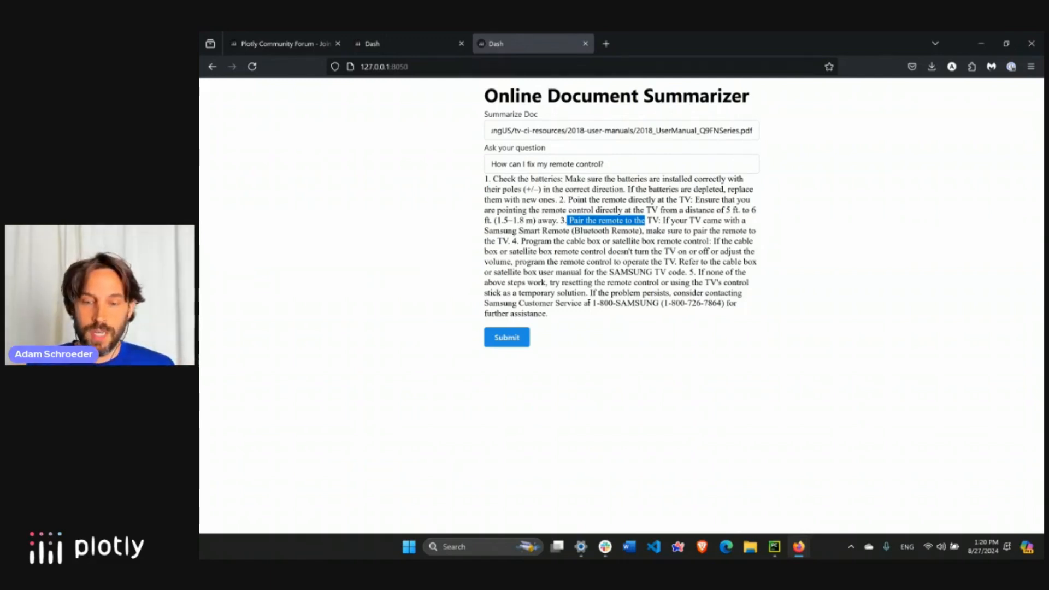
pyautogui.moveTo(745, 443)
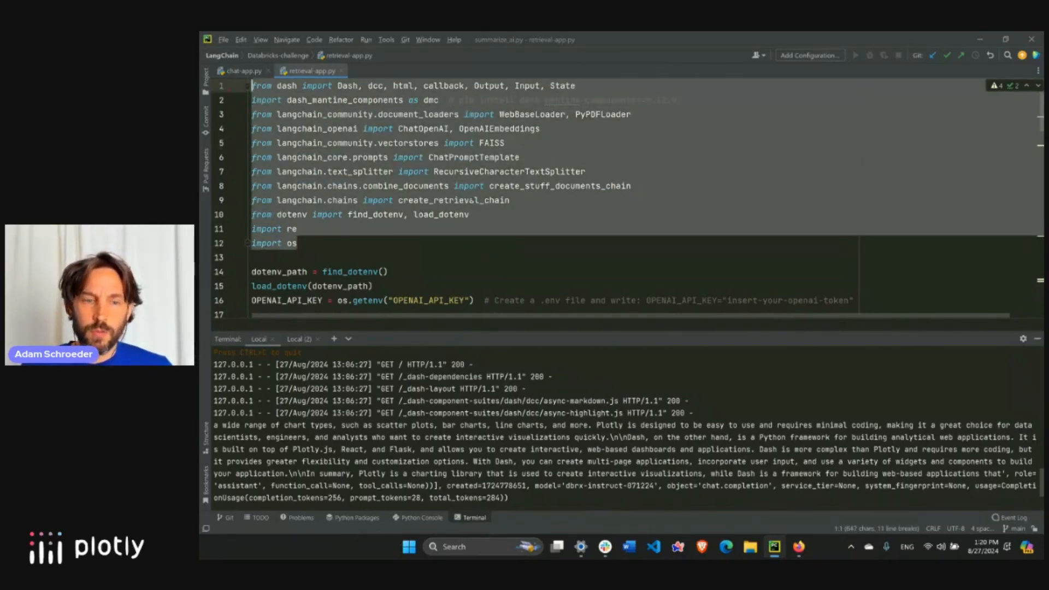
# - Scroll down the retrieval app's code to its ChatOpenAI LLM definition
pyautogui.scroll(-3)
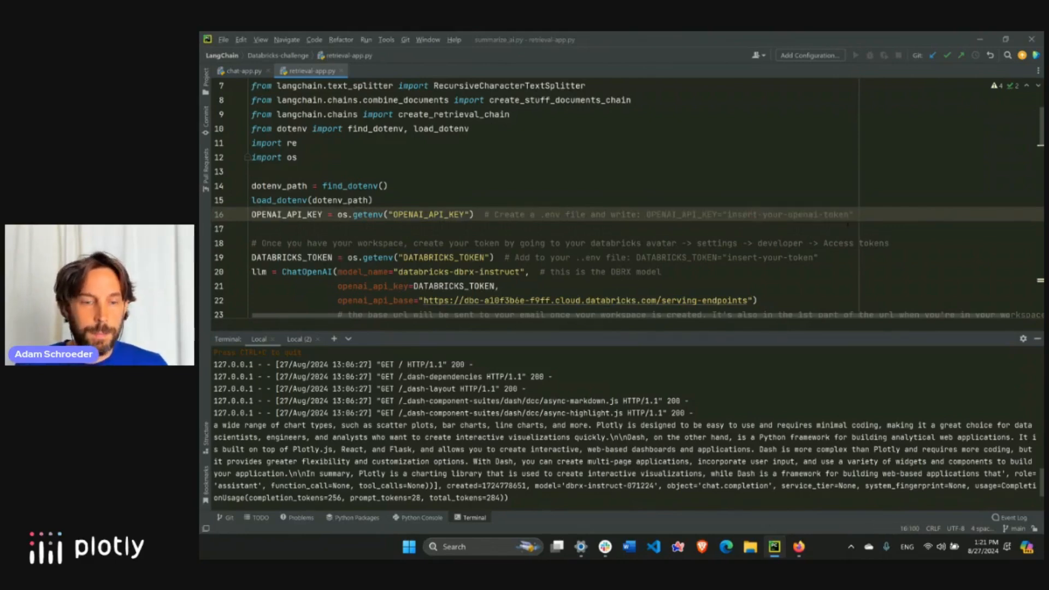
pyautogui.scroll(-3)
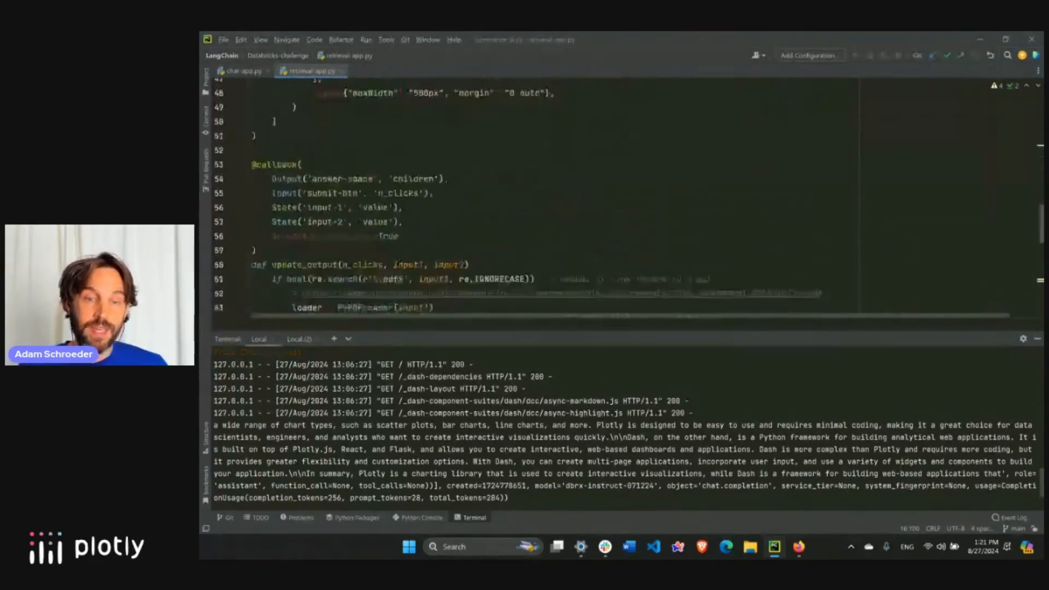
pyautogui.scroll(-3)
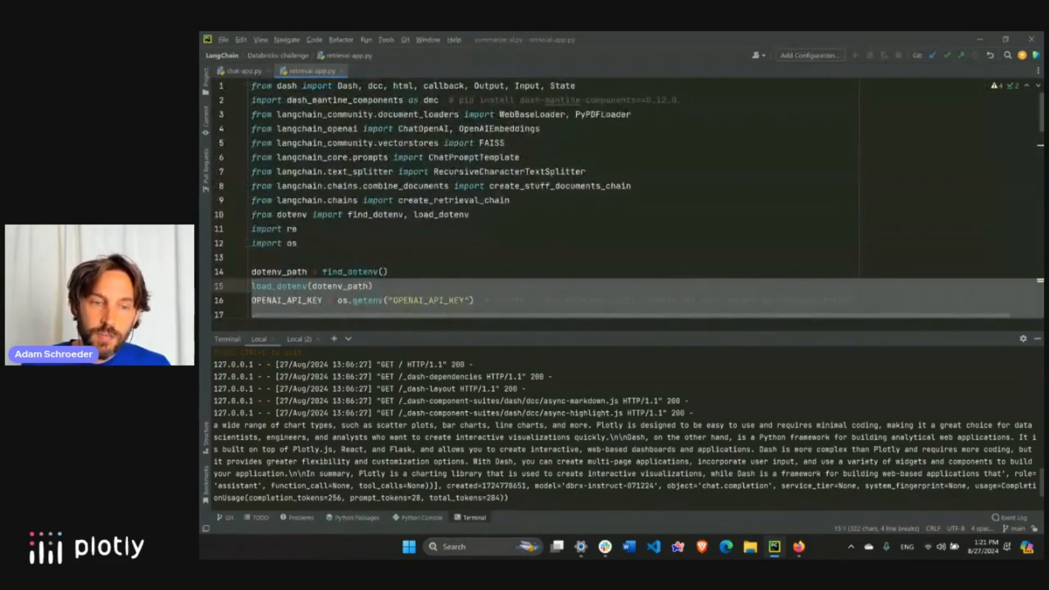
# - Compare the chat app's OpenAI client with the retrieval app's LLM setup across the tabs
pyautogui.click(245, 70)
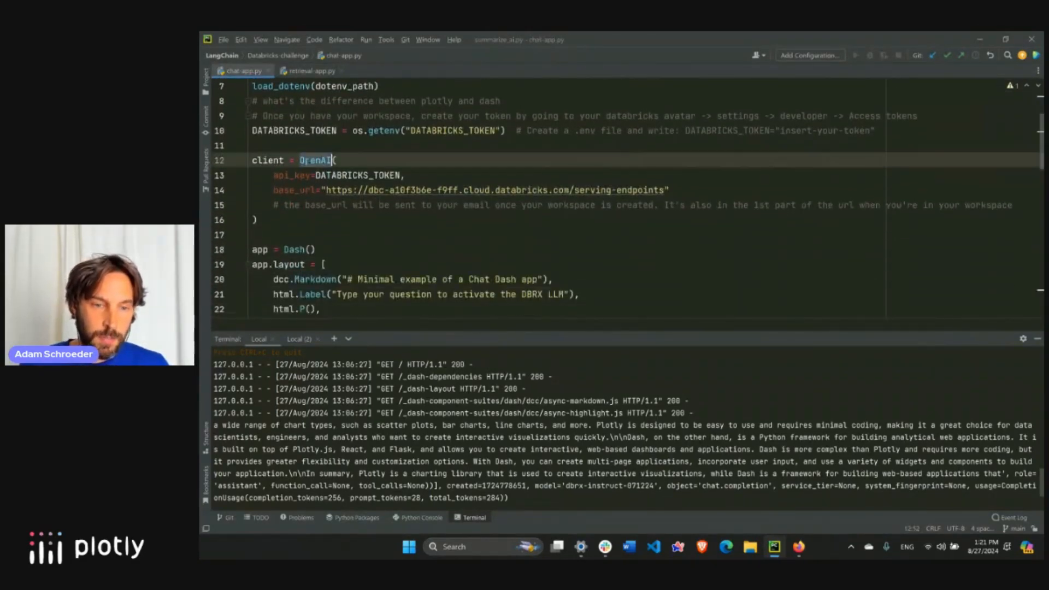
pyautogui.click(313, 70)
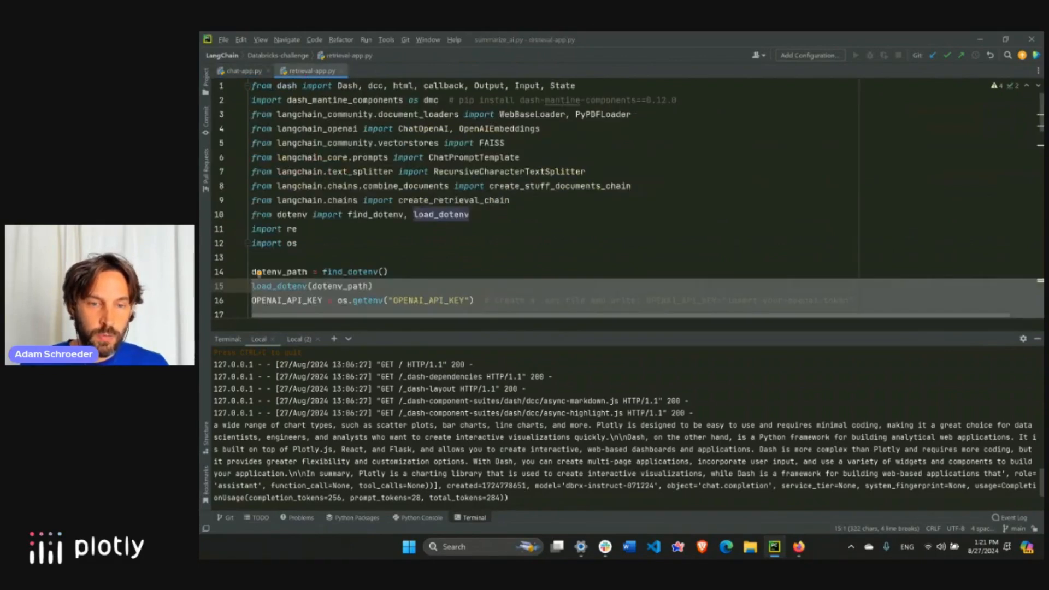
pyautogui.scroll(-3)
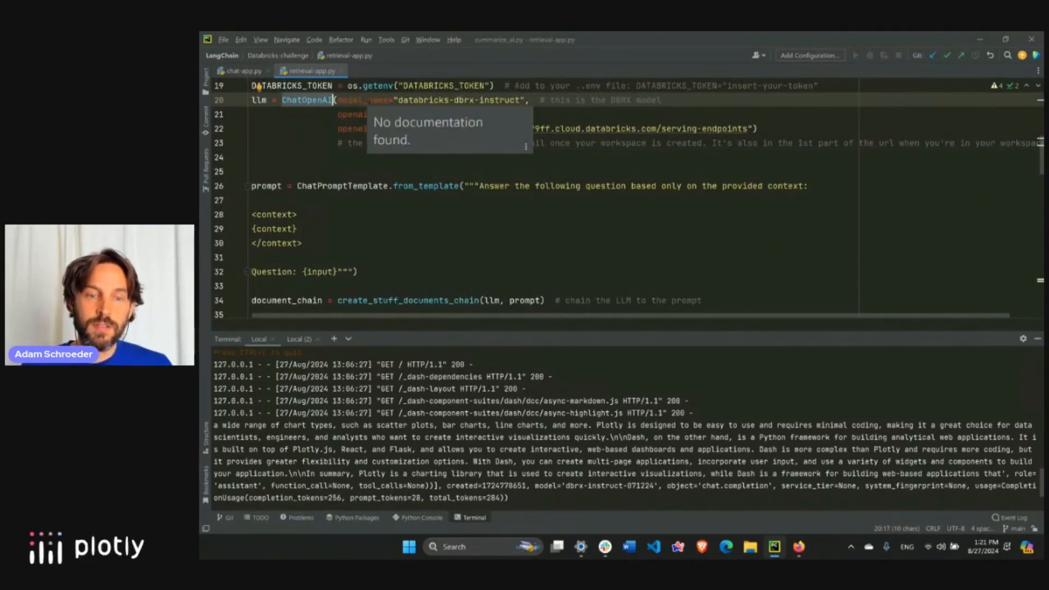
pyautogui.click(242, 71)
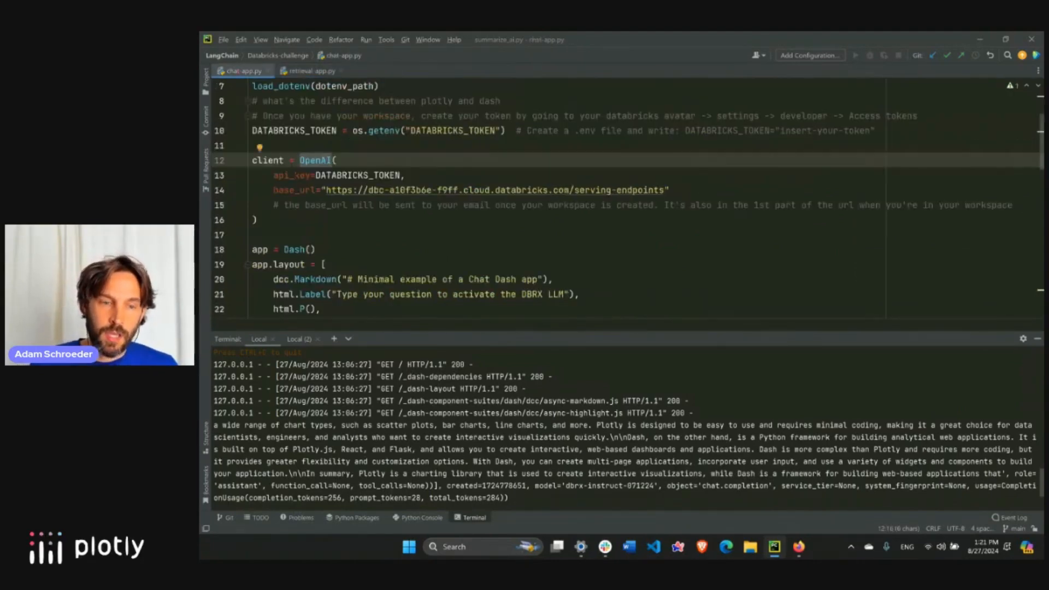
pyautogui.click(312, 70)
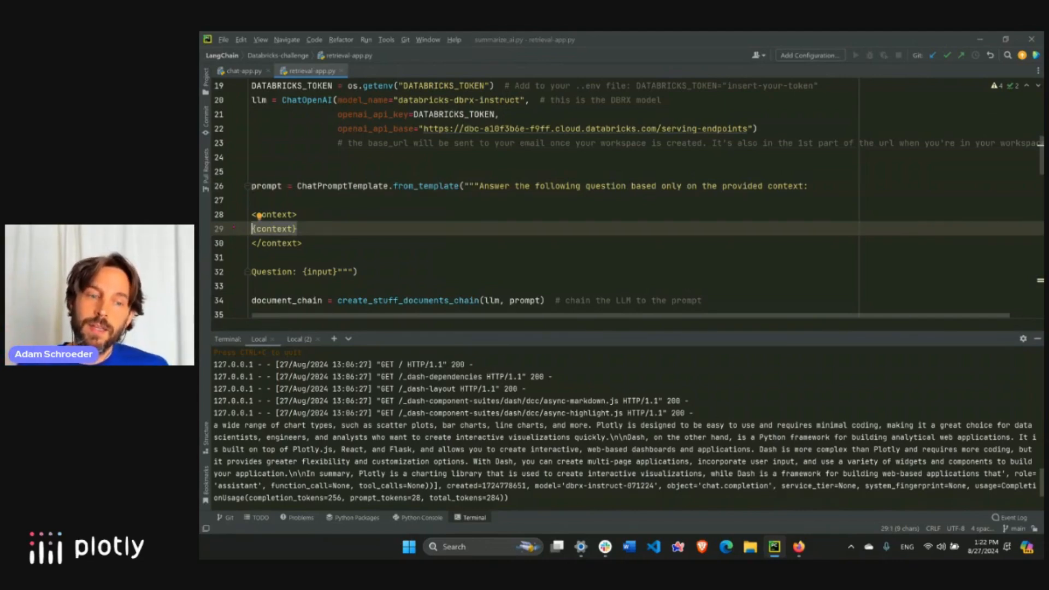
# - Scroll to the ChatPromptTemplate.from_template block with its context and input placeholders
pyautogui.scroll(-3)
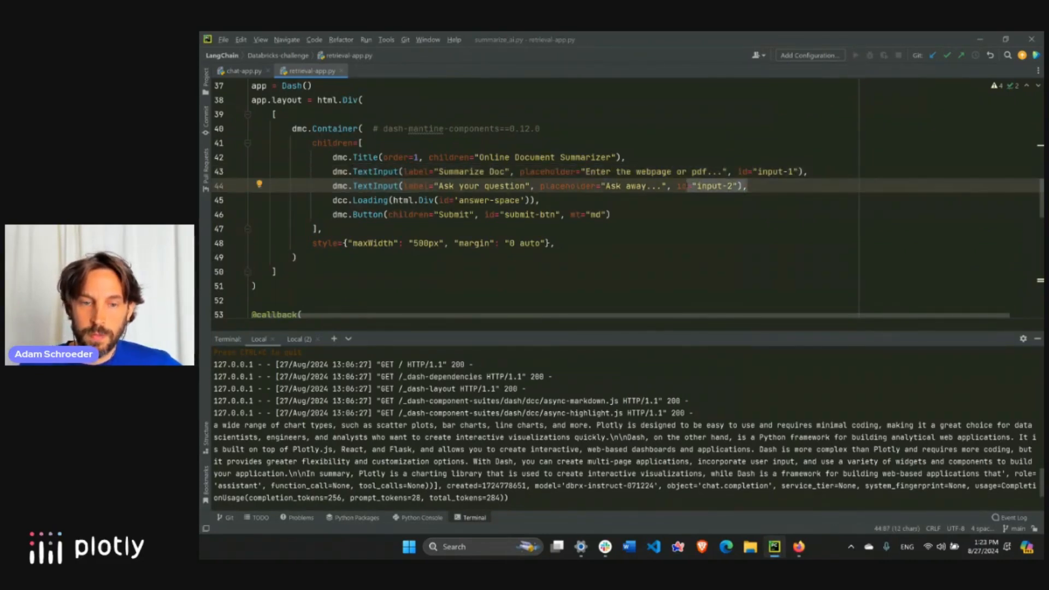
# - Add , children='' to html.Div(id='answer-space') in app.layout
pyautogui.scroll(-3)
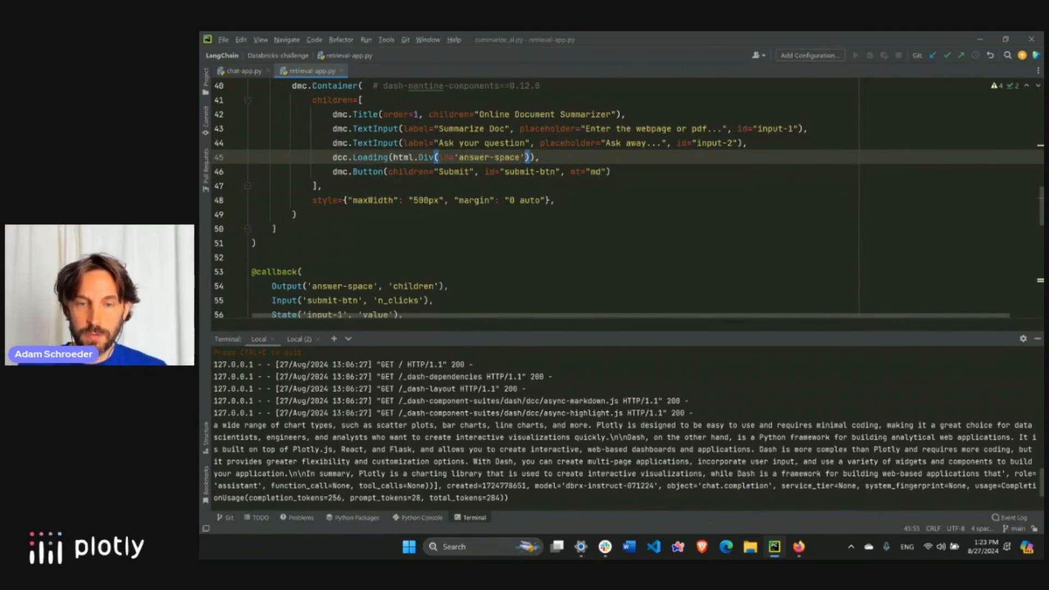
pyautogui.write(", children='")
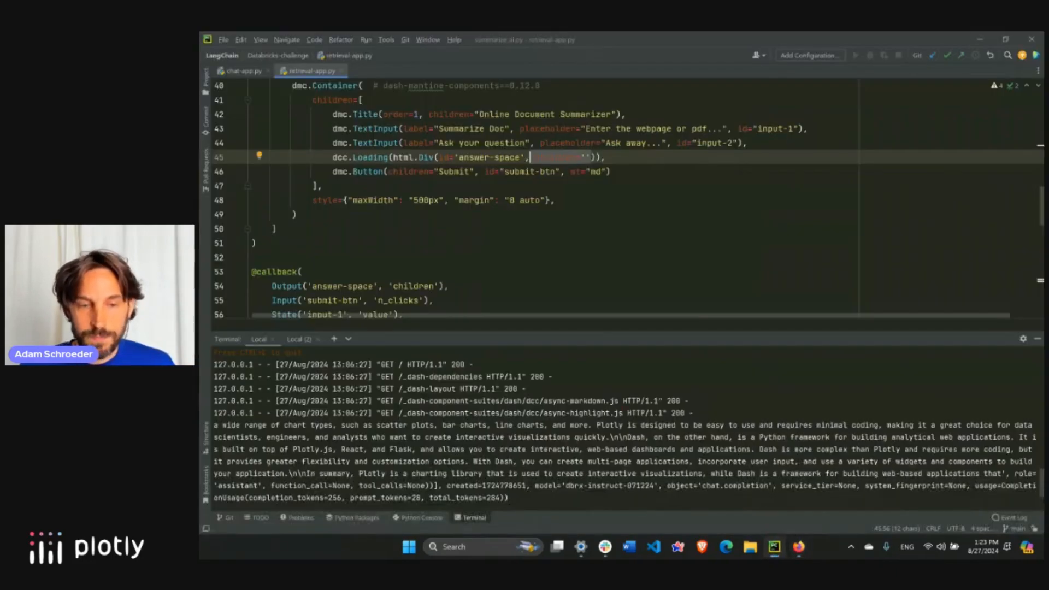
pyautogui.scroll(-3)
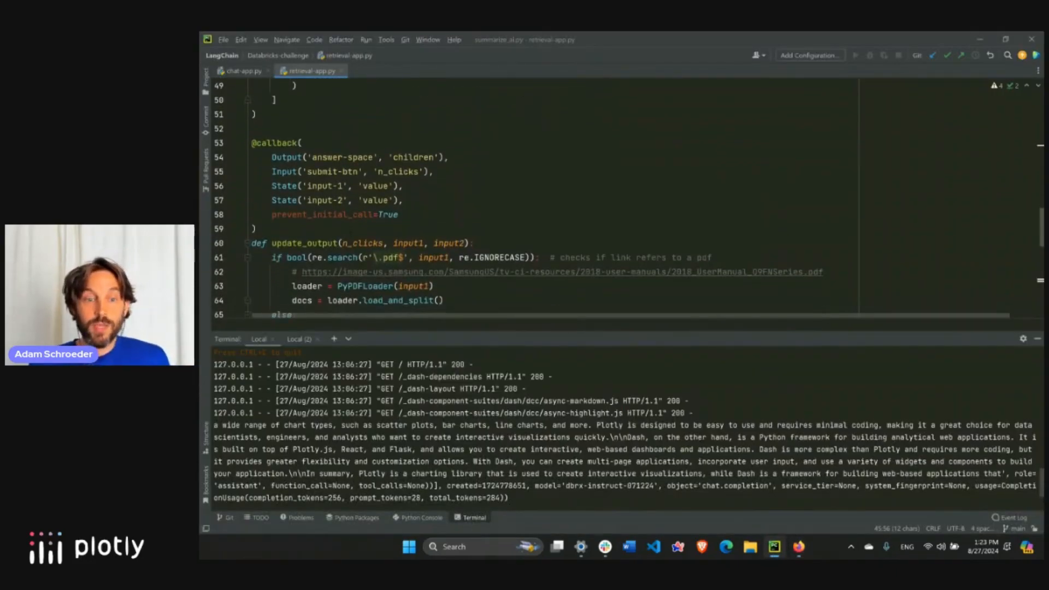
# - Scroll to the update_output callback that checks for PDF links and loads the document
pyautogui.scroll(-3)
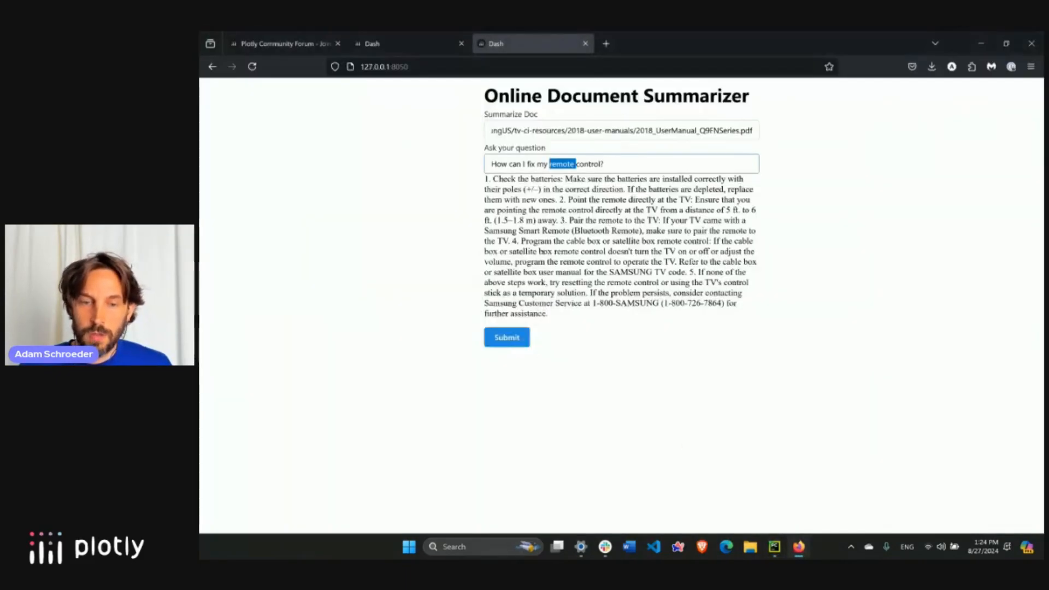
# - Select the remote-control troubleshooting question, then switch back to PyCharm's update_output callback
pyautogui.tripleClick(618, 130)
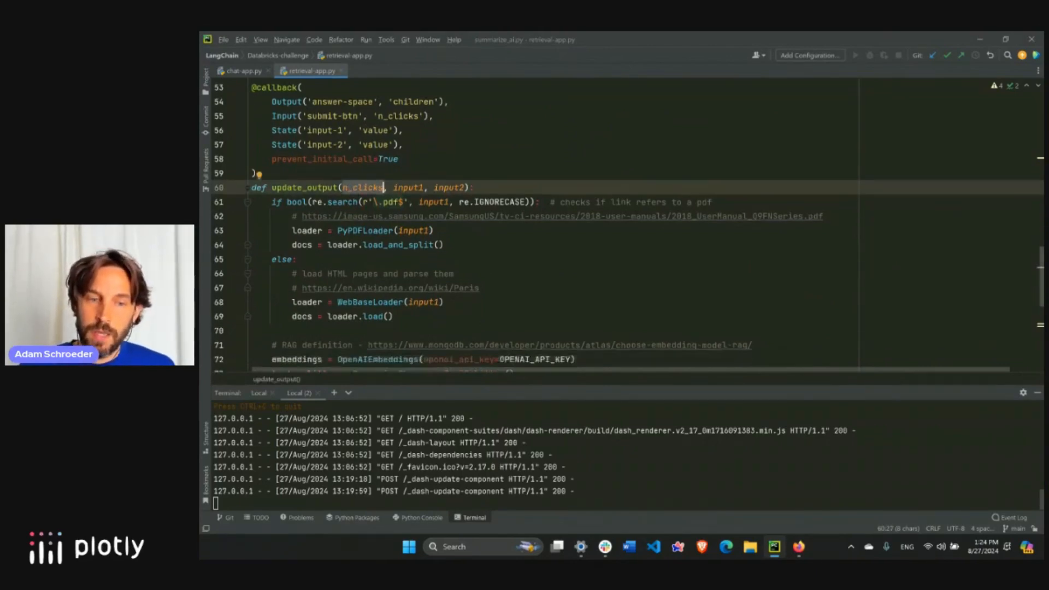
# - Scroll retrieval-app.py down to the '# RAG definition' section with embeddings, splitter and FAISS
pyautogui.scroll(-3)
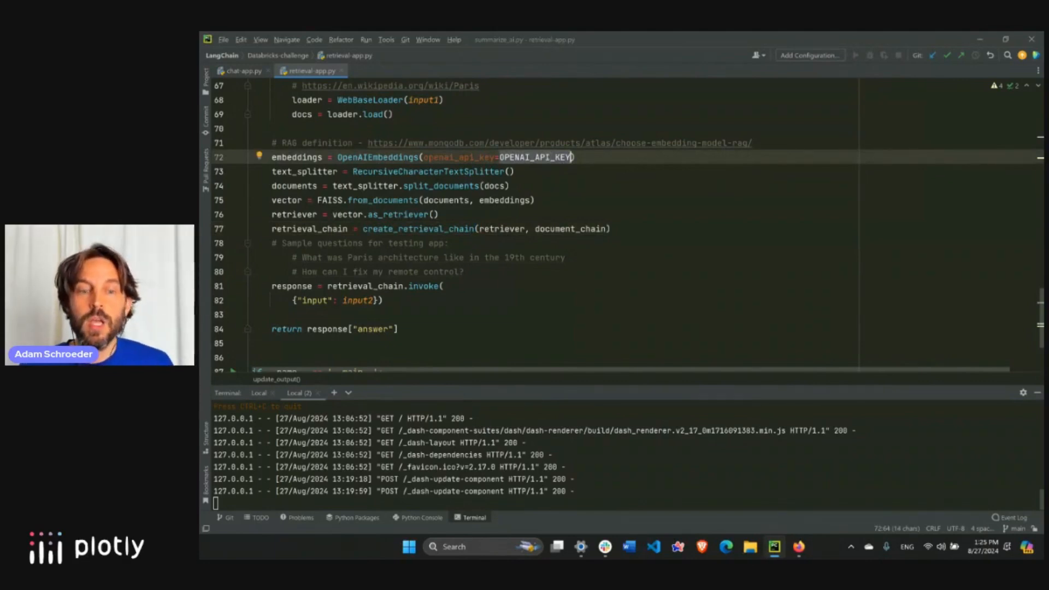
pyautogui.moveTo(387, 157)
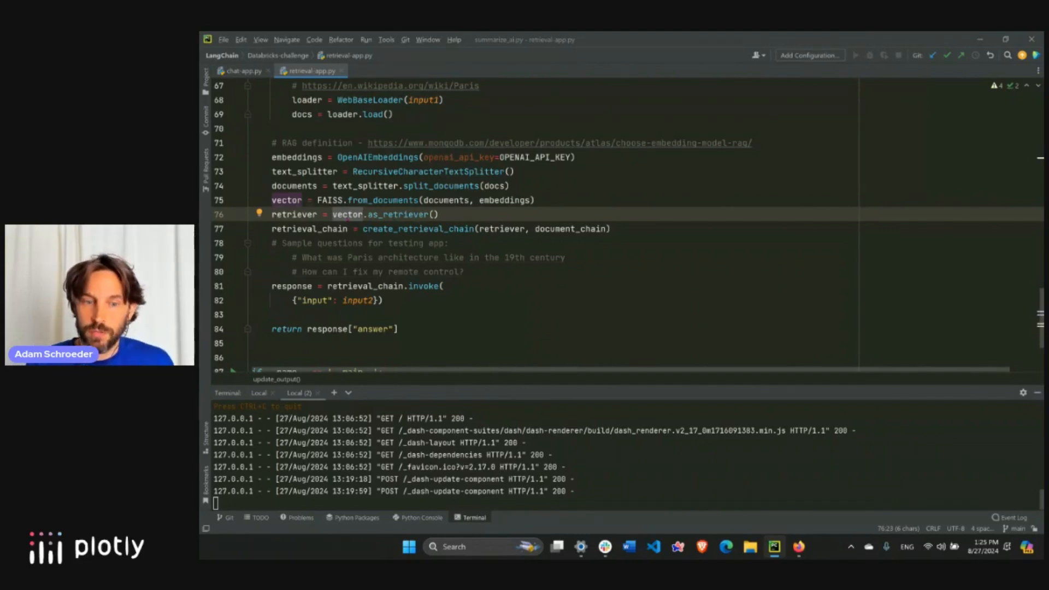
# - Trace create_retrieval_chain back to create_stuff_documents_chain and the prompt's Question: {input} line
pyautogui.scroll(-3)
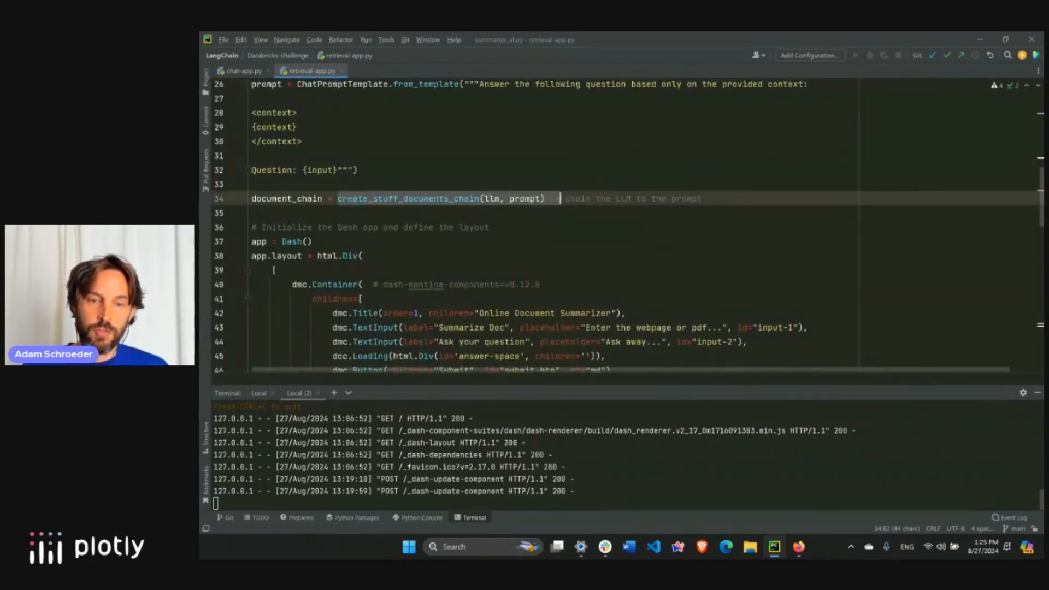
pyautogui.scroll(-3)
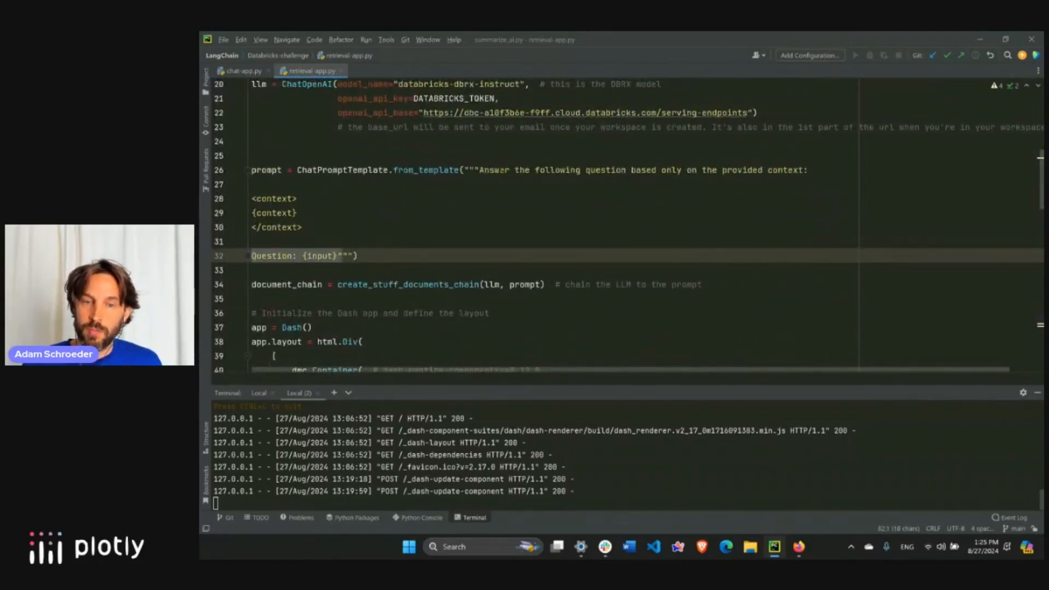
# - Scroll to update_output's input2 parameter and up to the callback's State inputs
pyautogui.scroll(-3)
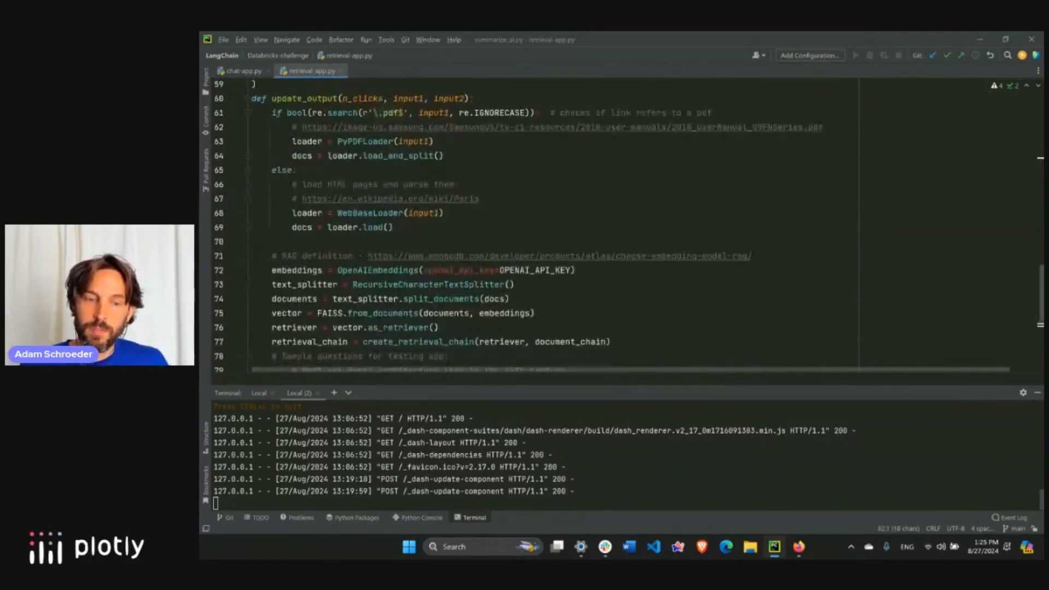
pyautogui.scroll(-3)
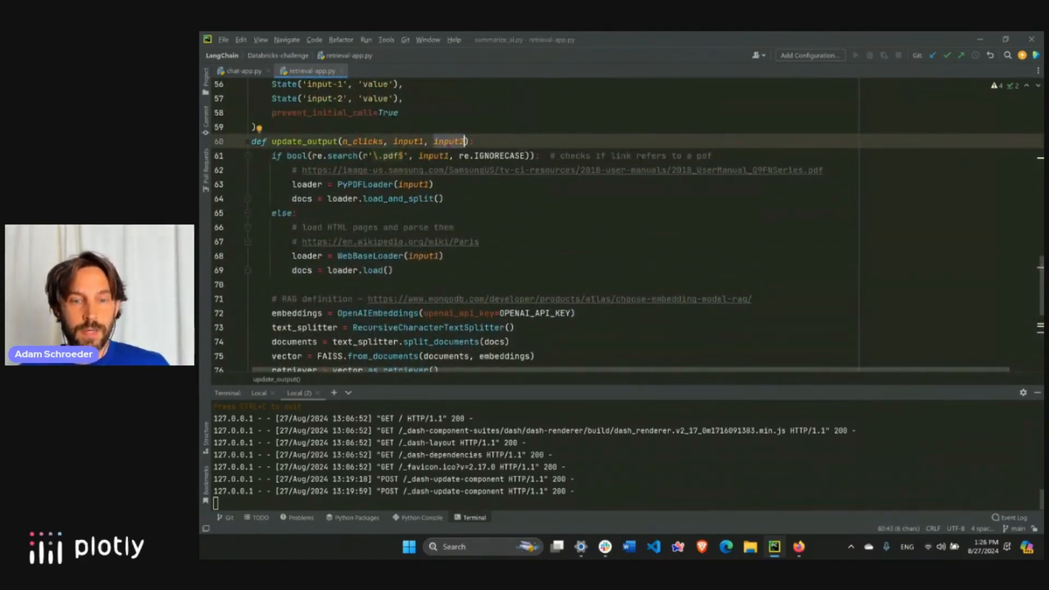
pyautogui.scroll(-3)
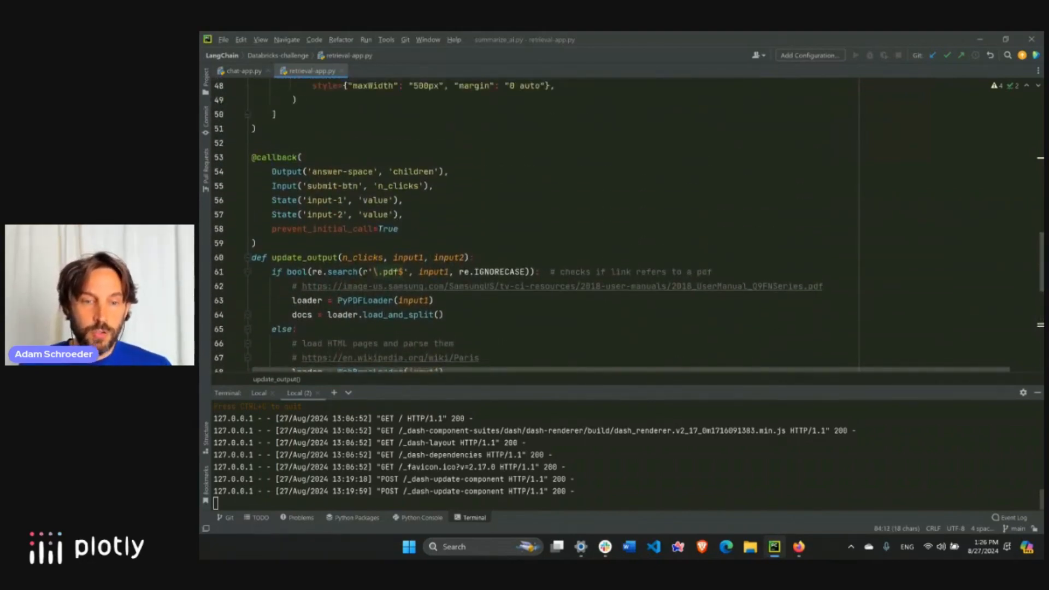
# - Set the answer-space Div's children on line 45 to response["answer"]
pyautogui.click(320, 171)
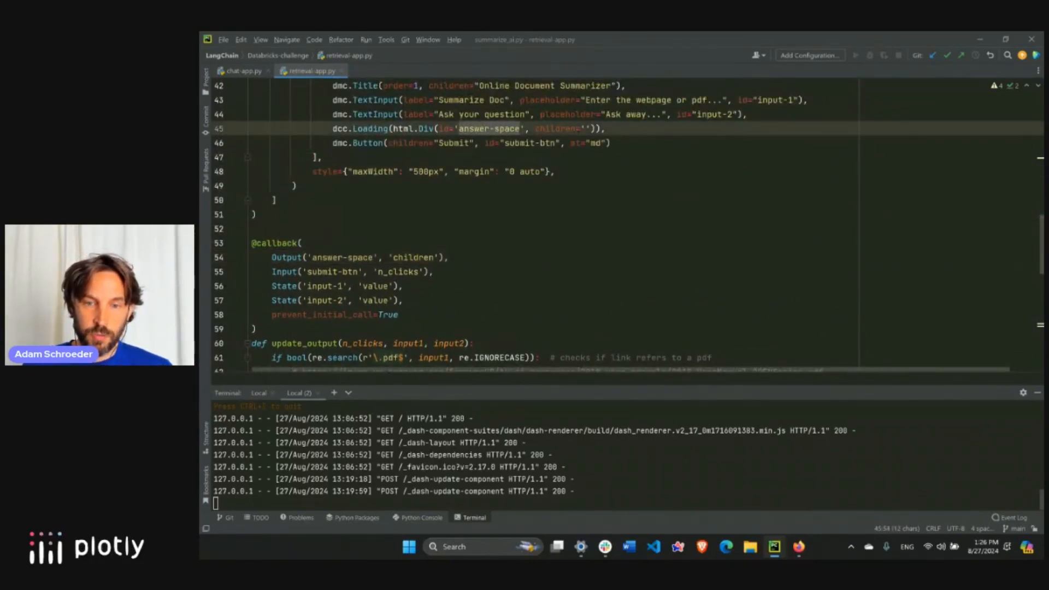
pyautogui.write('response["answer"]')
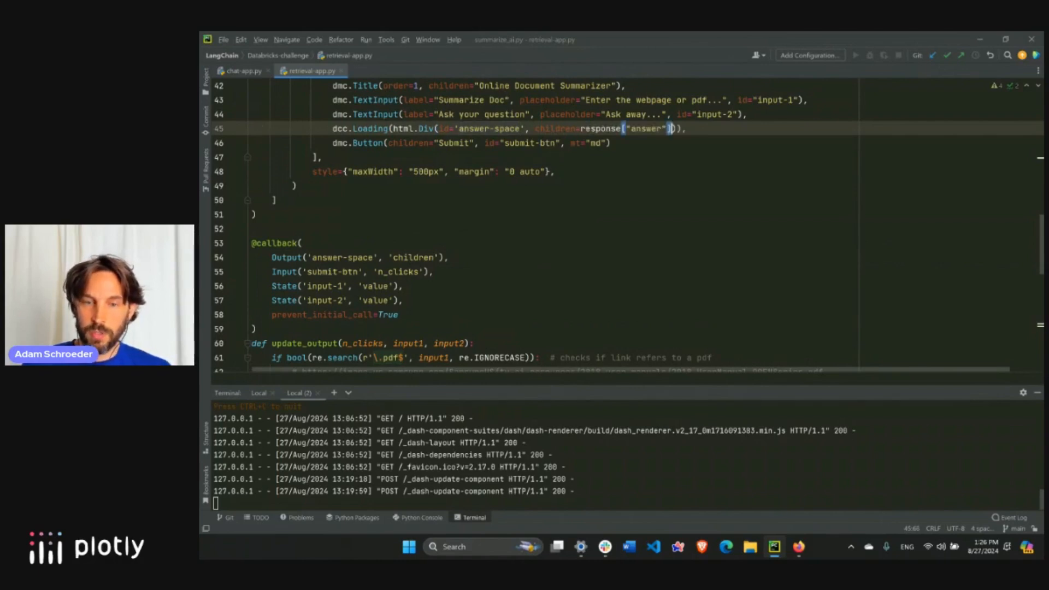